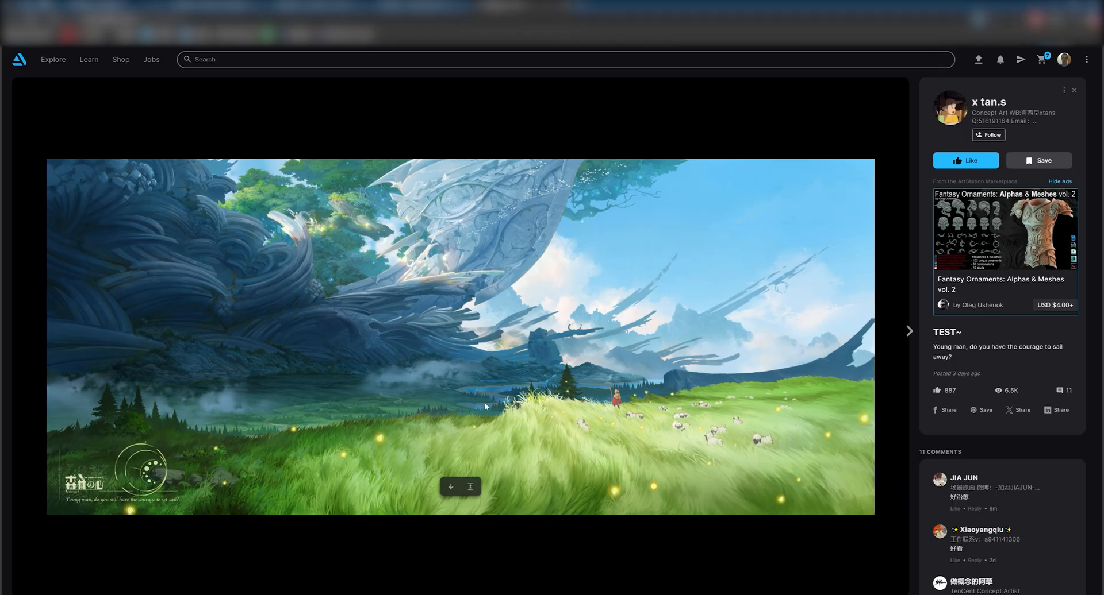
mouse_move(400, 347)
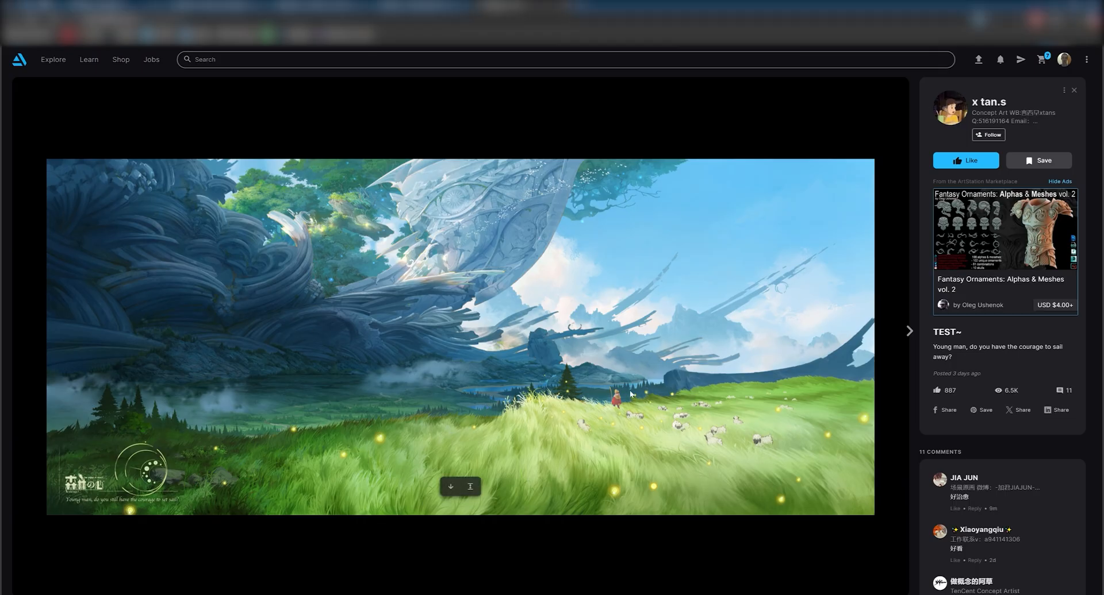
mouse_move(625, 385)
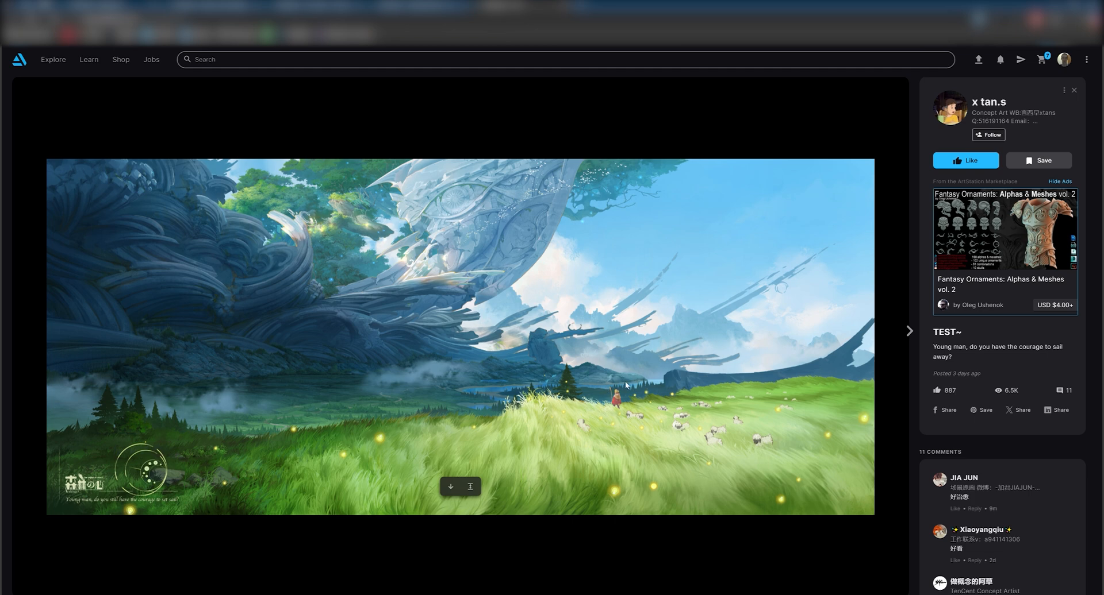
mouse_move(459, 418)
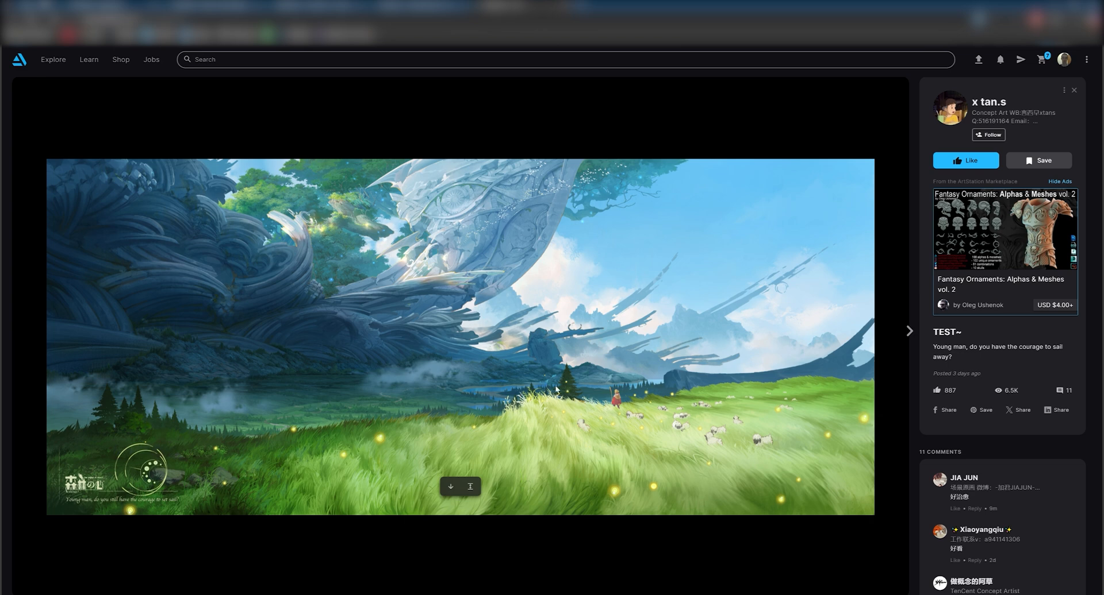
mouse_move(258, 435)
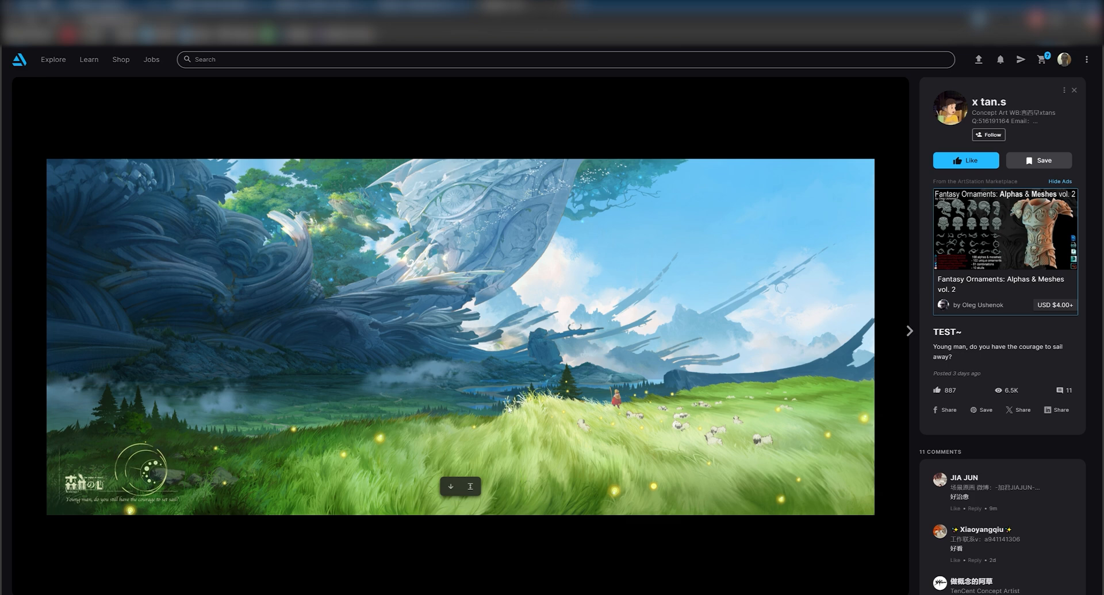
mouse_move(384, 372)
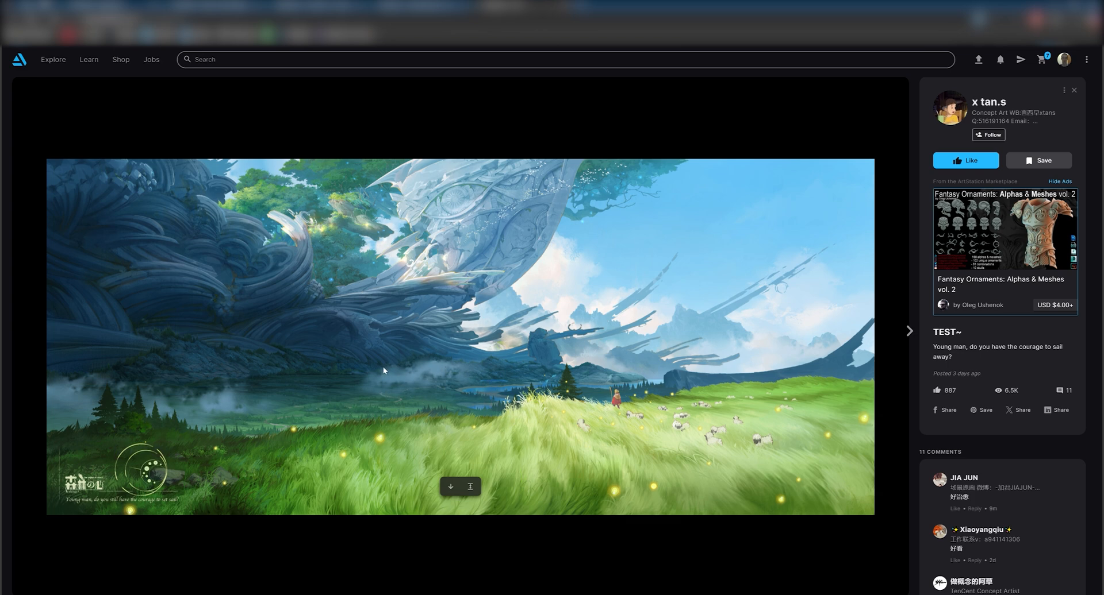
mouse_move(447, 353)
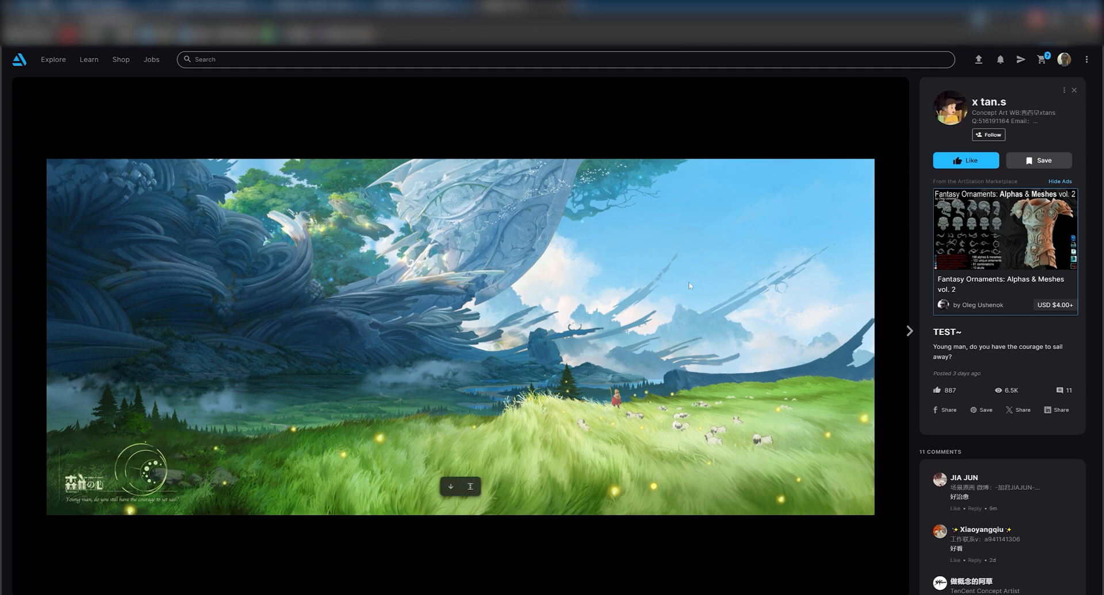
Step forward through the next ArtStation posts to reach the Argos Town Designs artwork
left_click(908, 330)
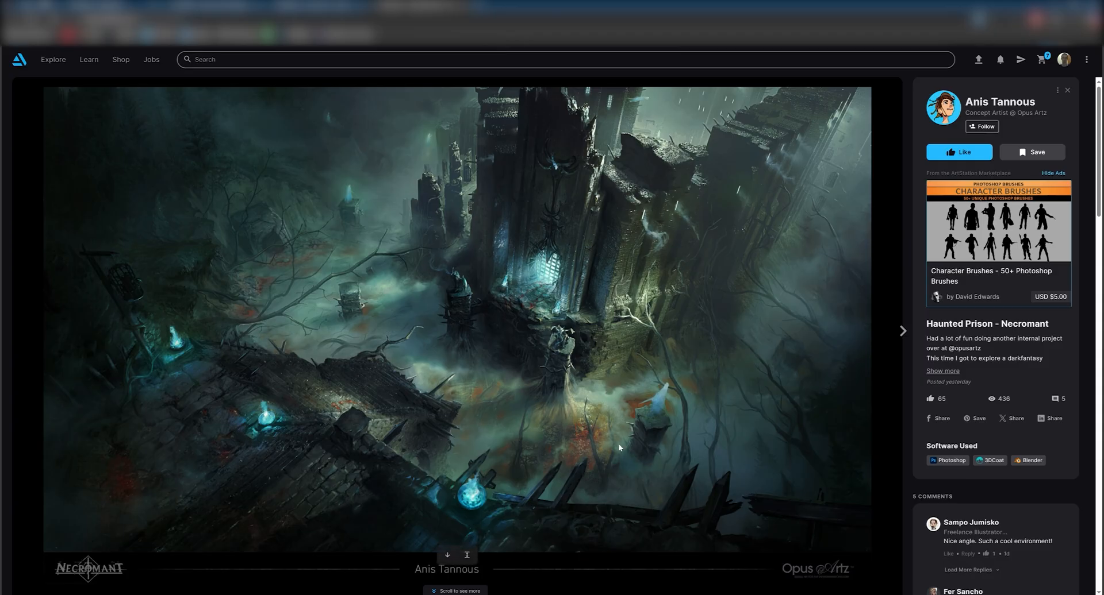
mouse_move(287, 390)
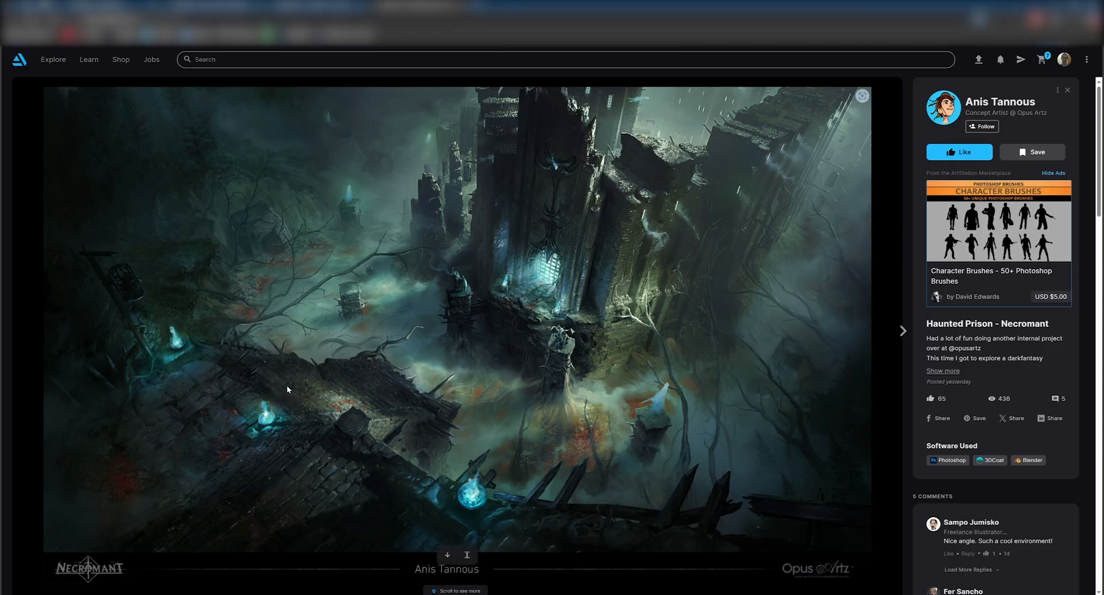
mouse_move(326, 394)
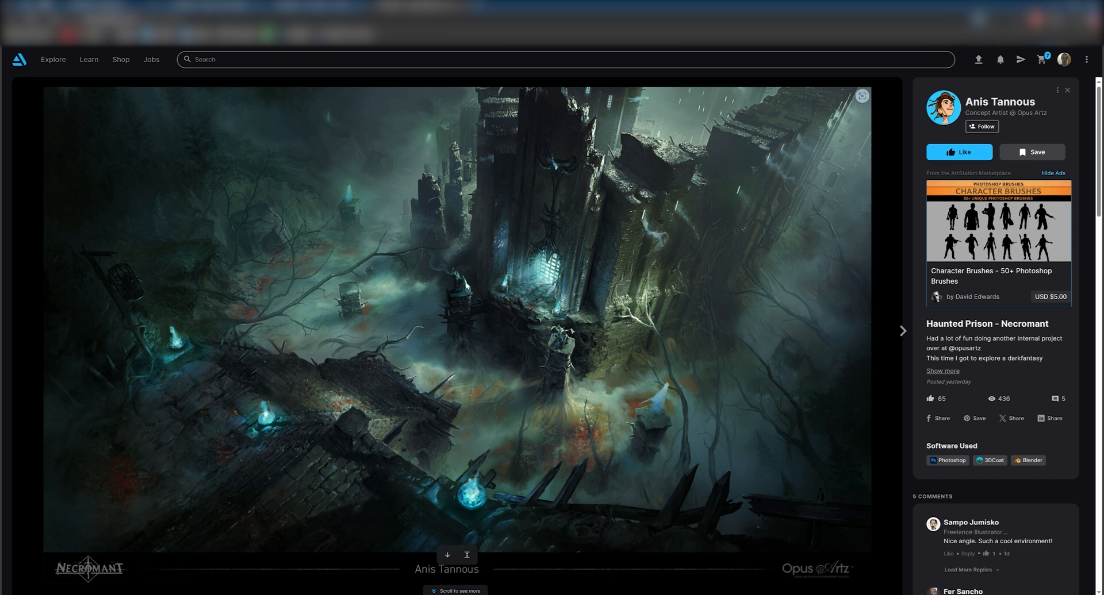
mouse_move(572, 270)
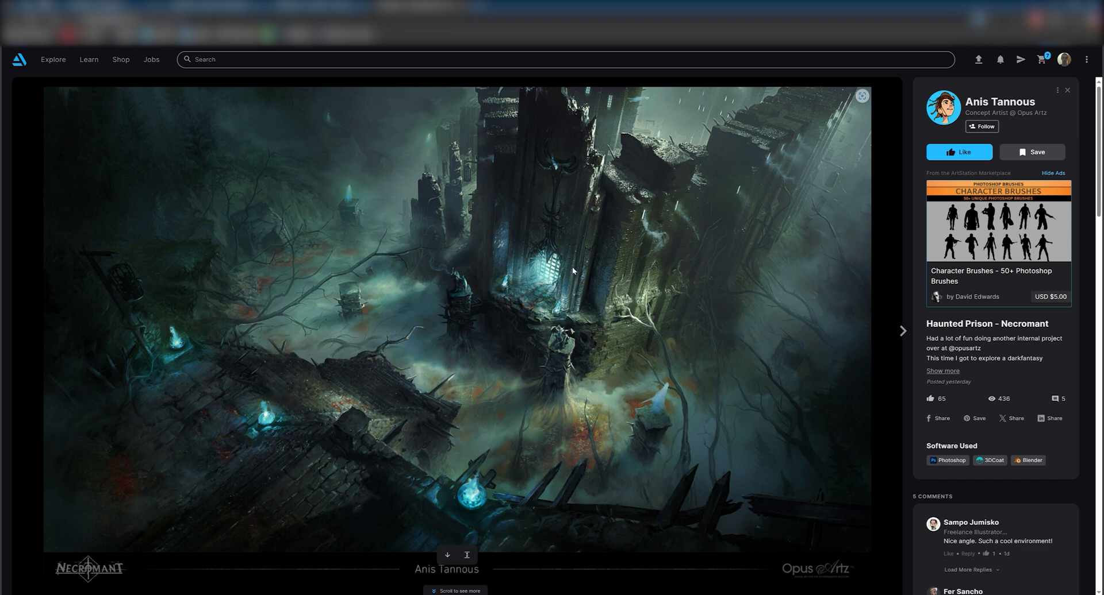
mouse_move(553, 285)
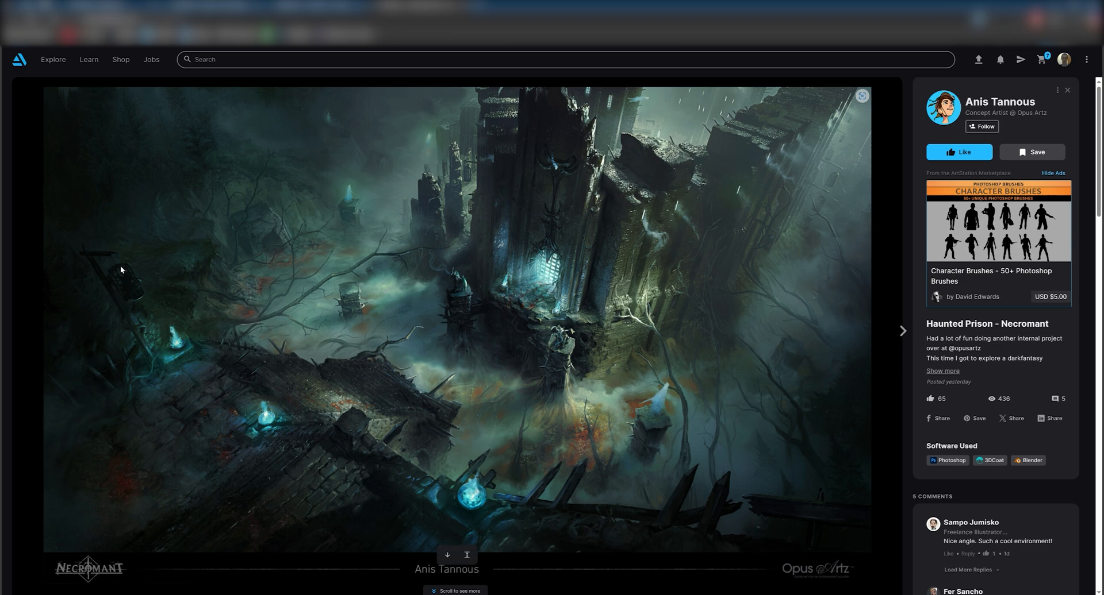
mouse_move(344, 517)
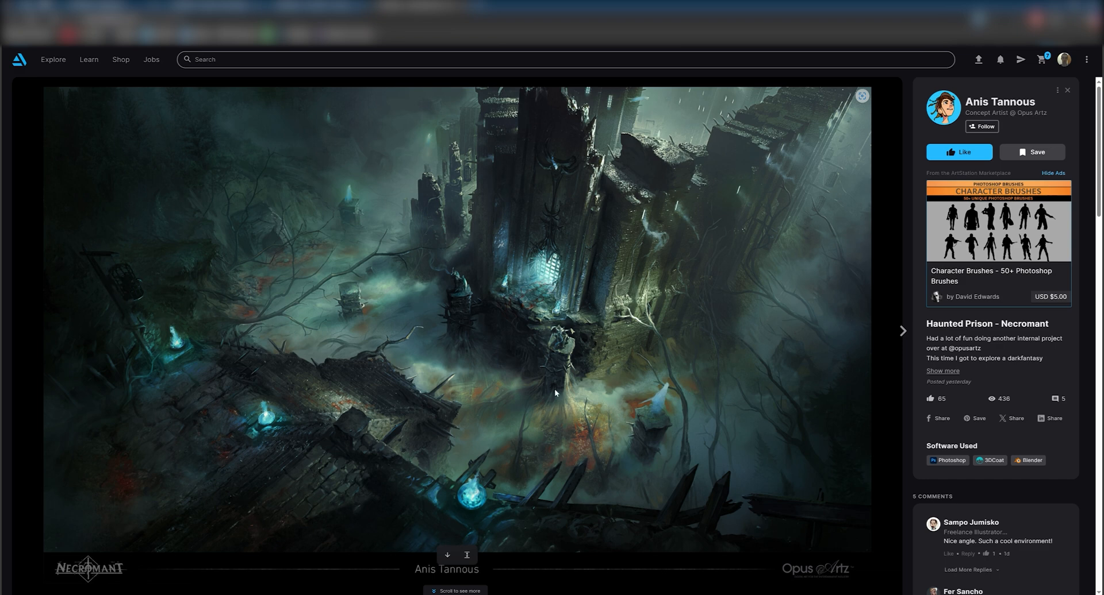
left_click(904, 331)
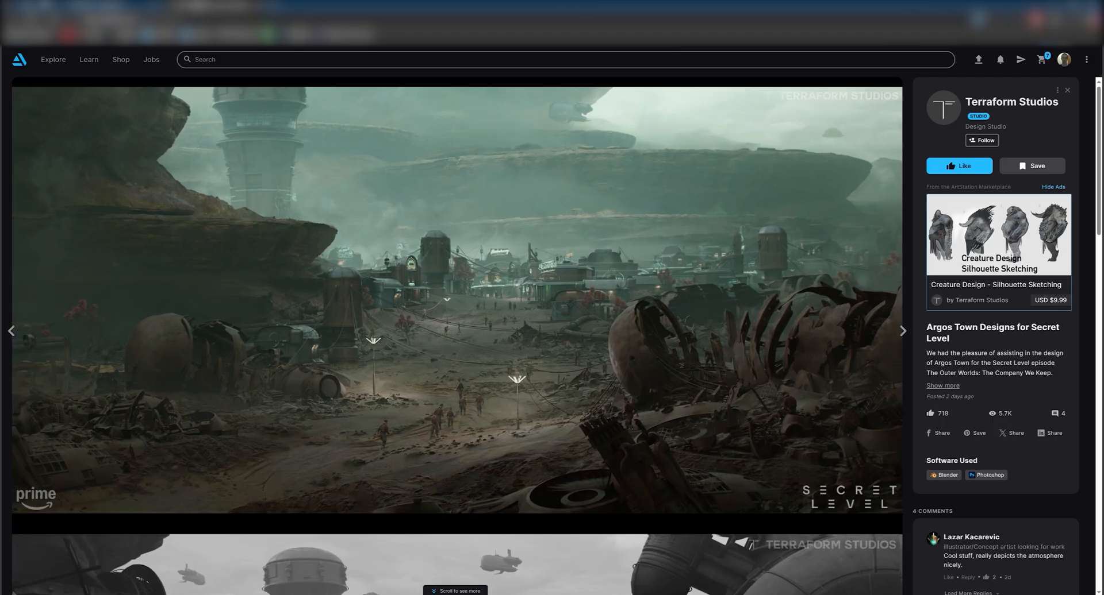
left_click(903, 331)
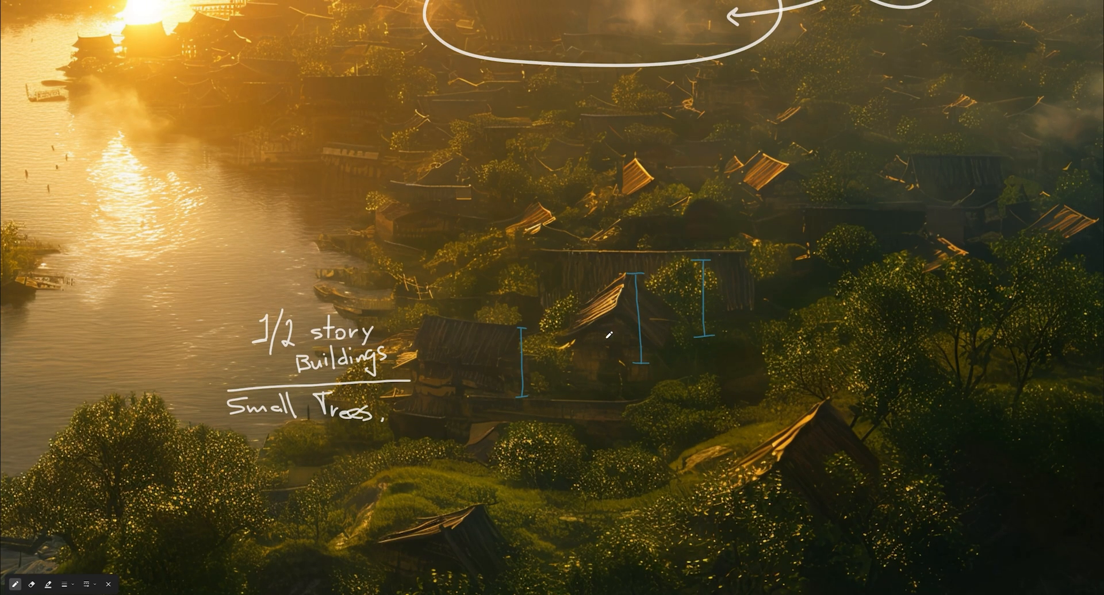
mouse_move(527, 324)
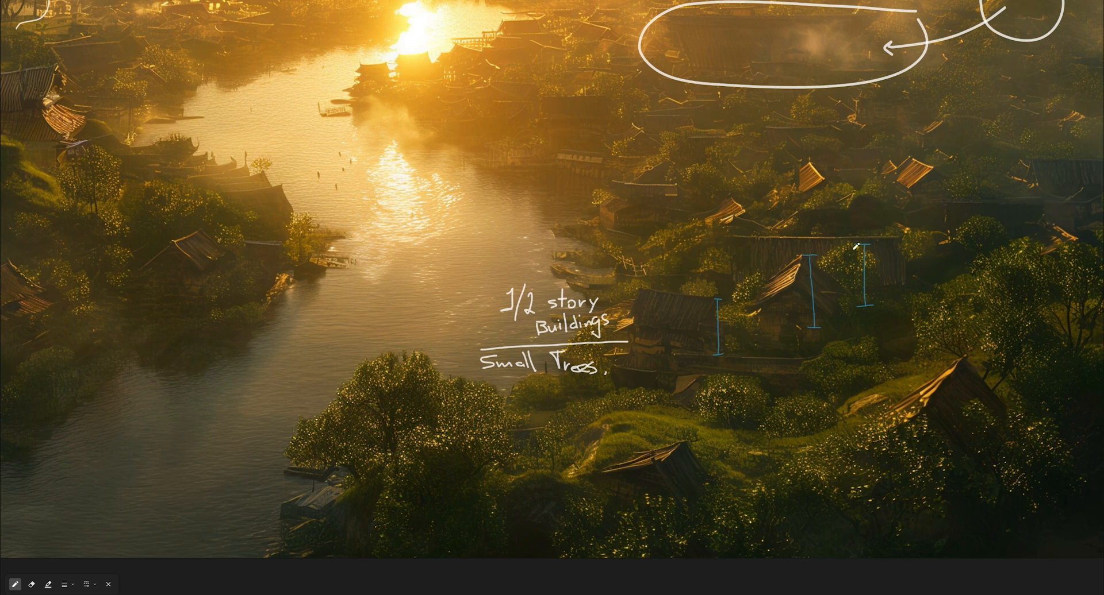
mouse_move(766, 306)
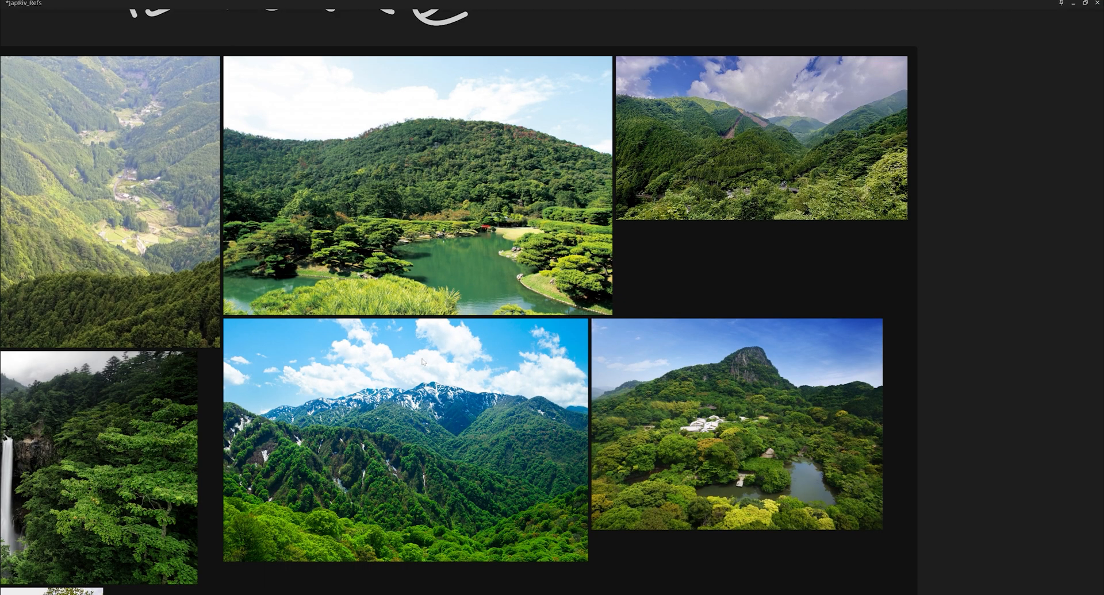
Scroll the PureRef board toward the green mountain and forest reference photos
scroll("down", 3)
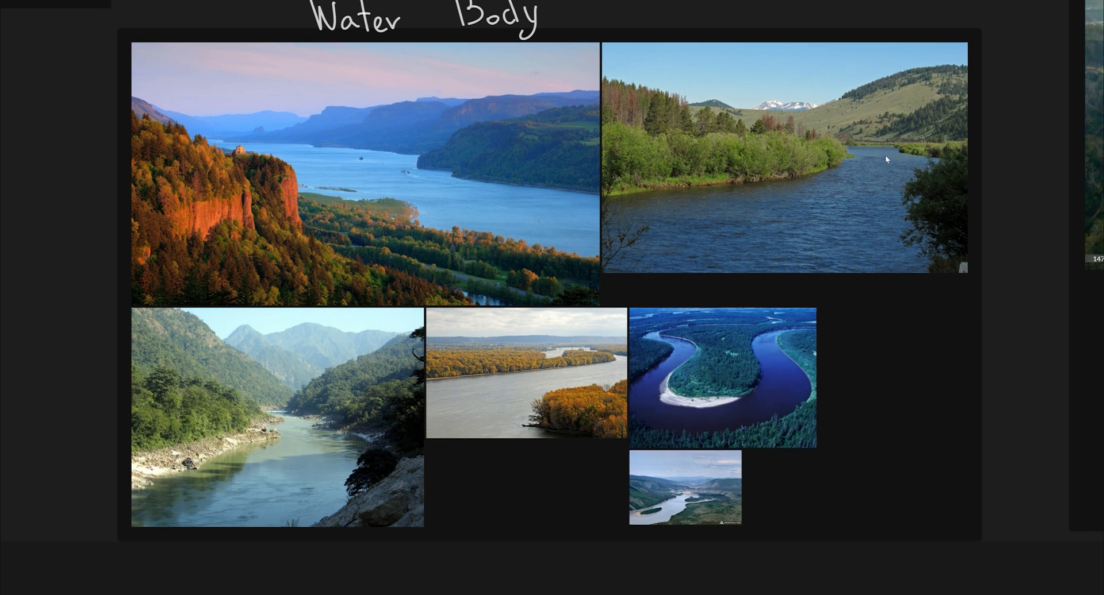
mouse_move(796, 254)
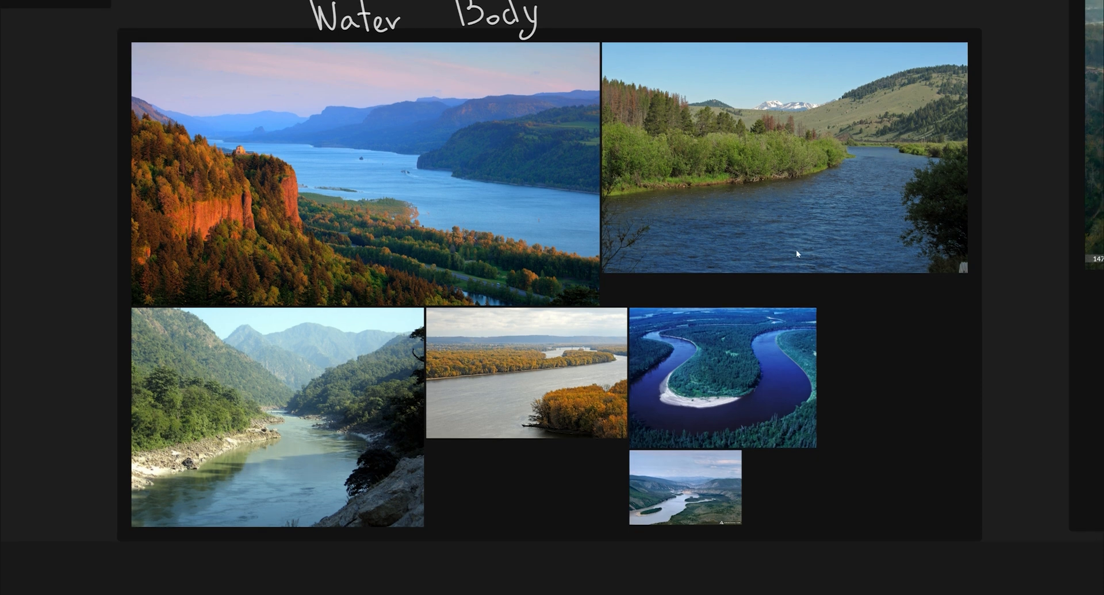
mouse_move(680, 345)
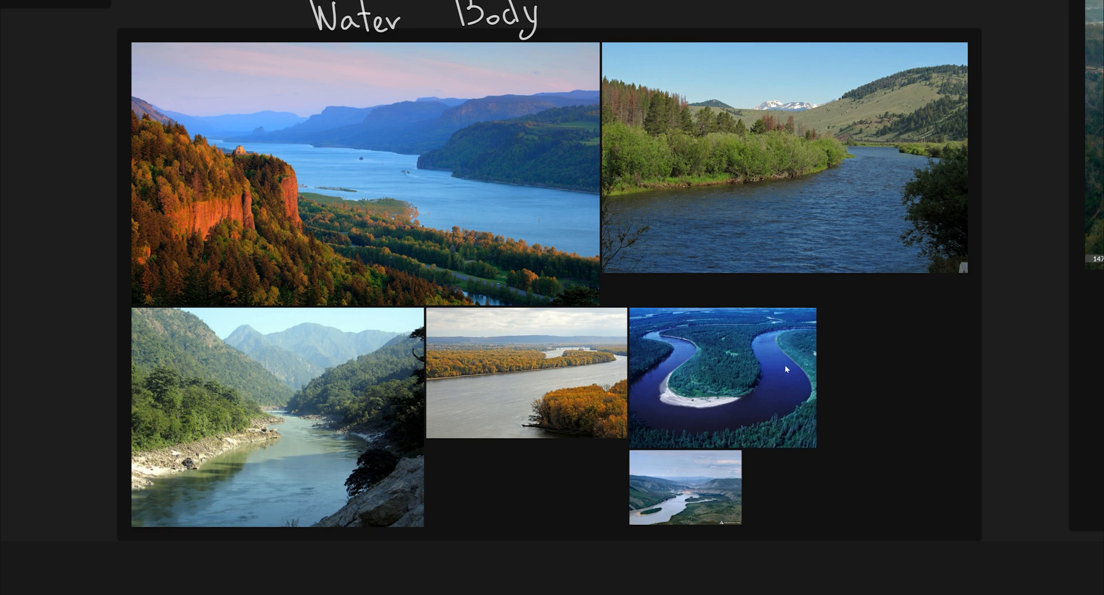
scroll("down", 3)
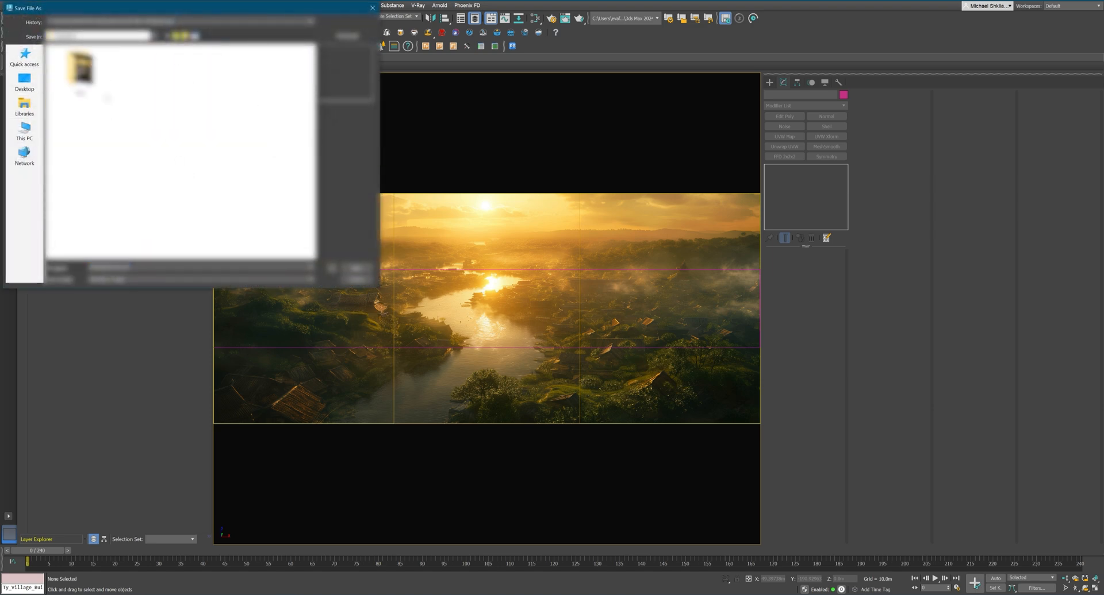
Save over the existing .max scene file and confirm replacing it
left_click(346, 36)
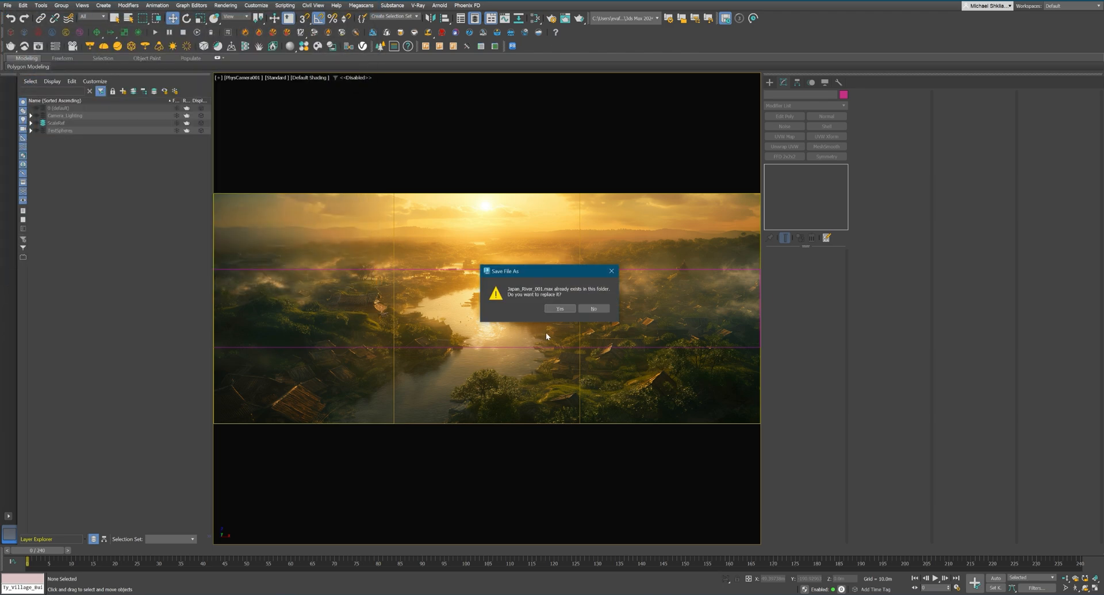
left_click(559, 308)
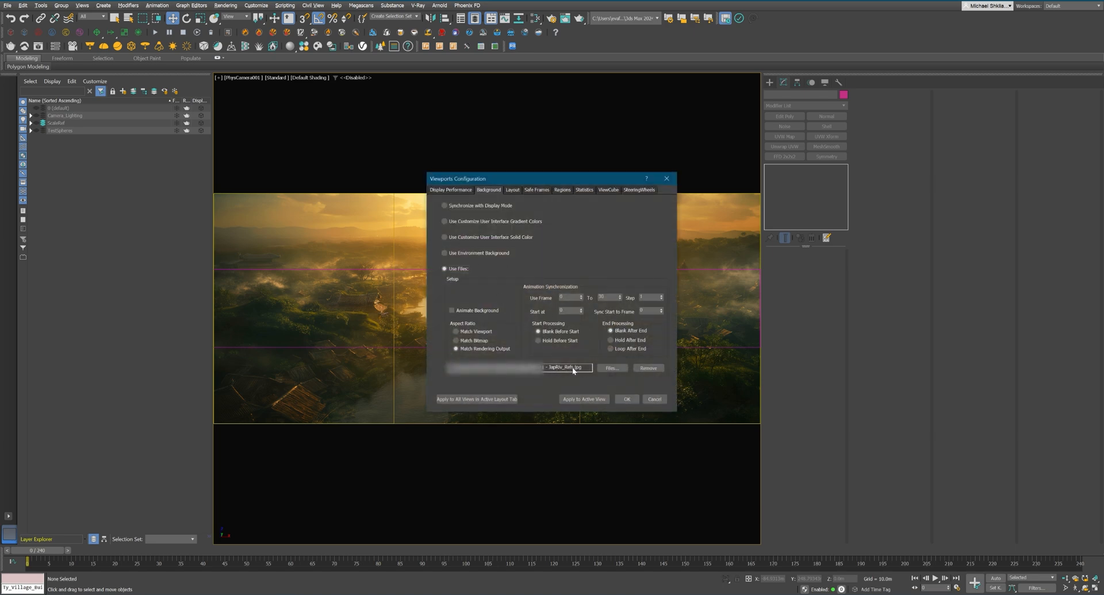
left_click(625, 399)
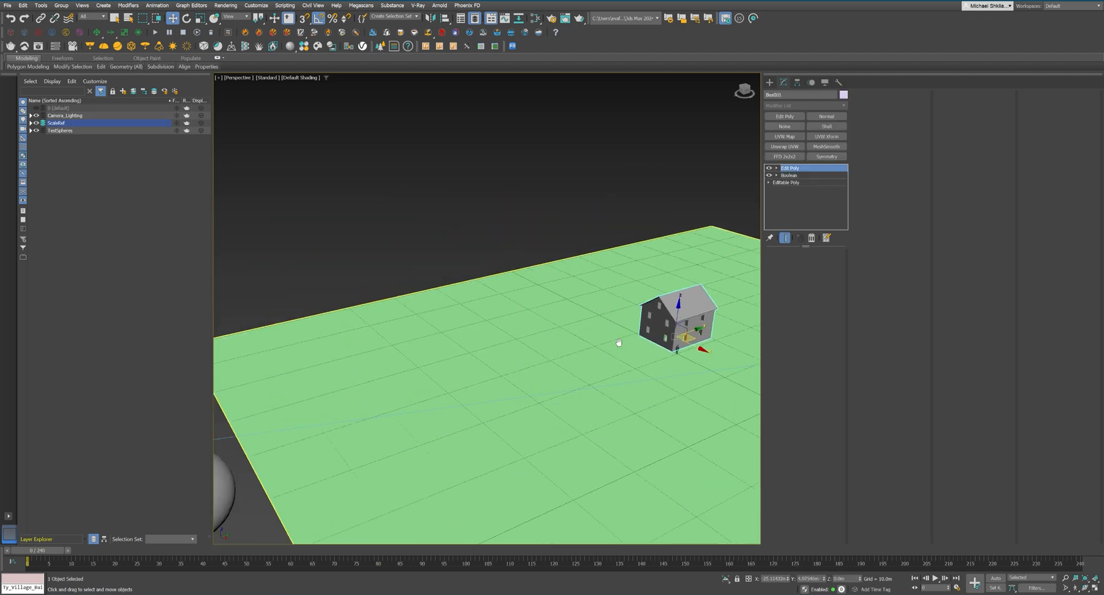
Deselect the house and hide the TestSpheres layer in the Layer Explorer
left_click(61, 131)
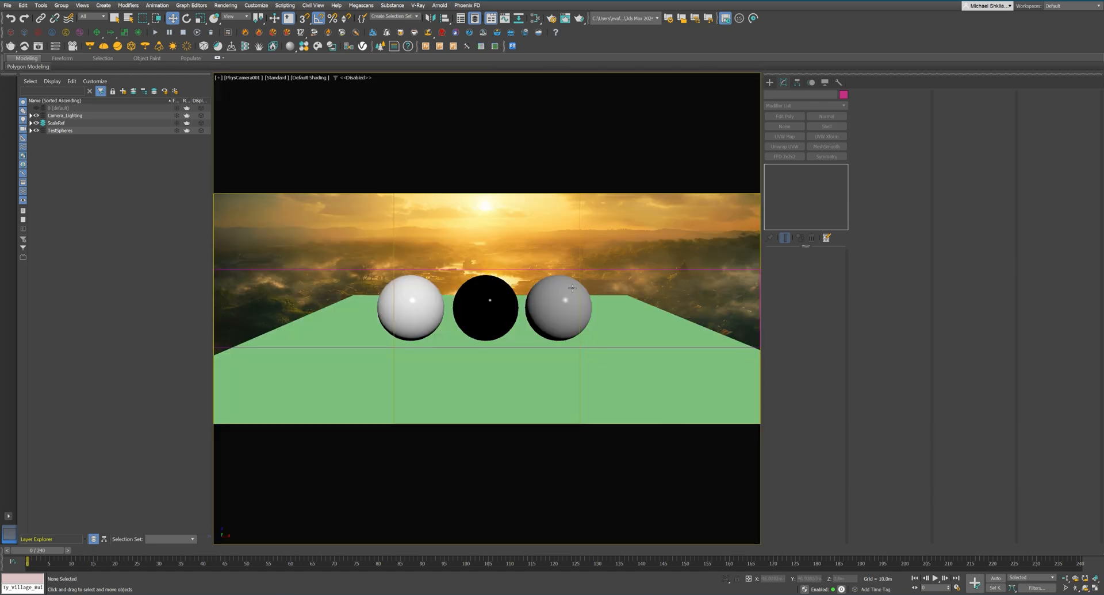
left_click(36, 130)
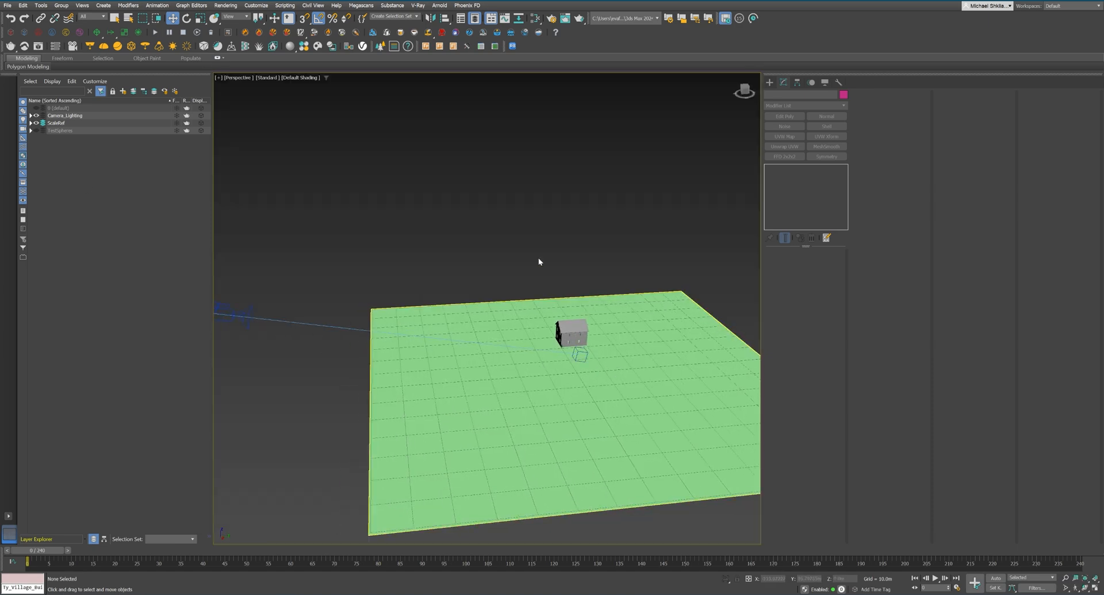
In the camera view, move the house down onto the river's lower-right bank
key("c")
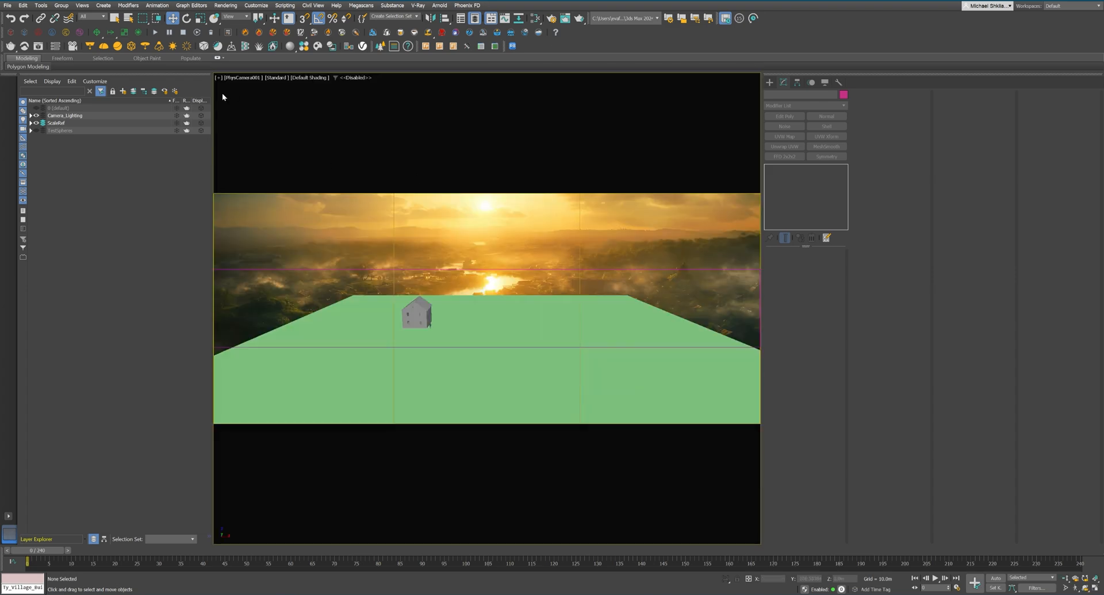
left_click(56, 123)
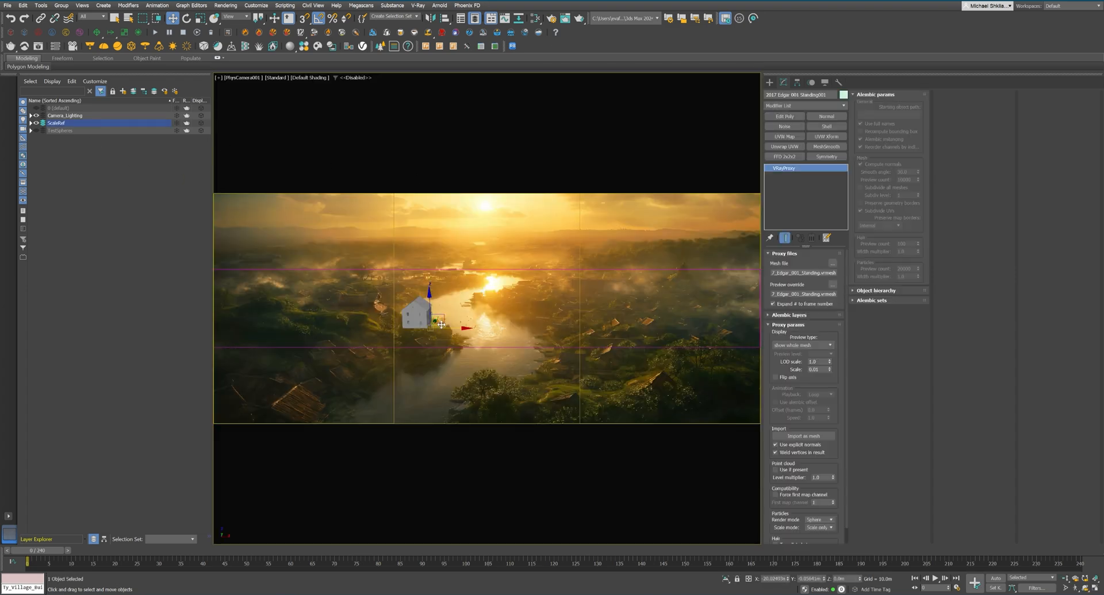
left_click_drag(435, 322, 468, 318)
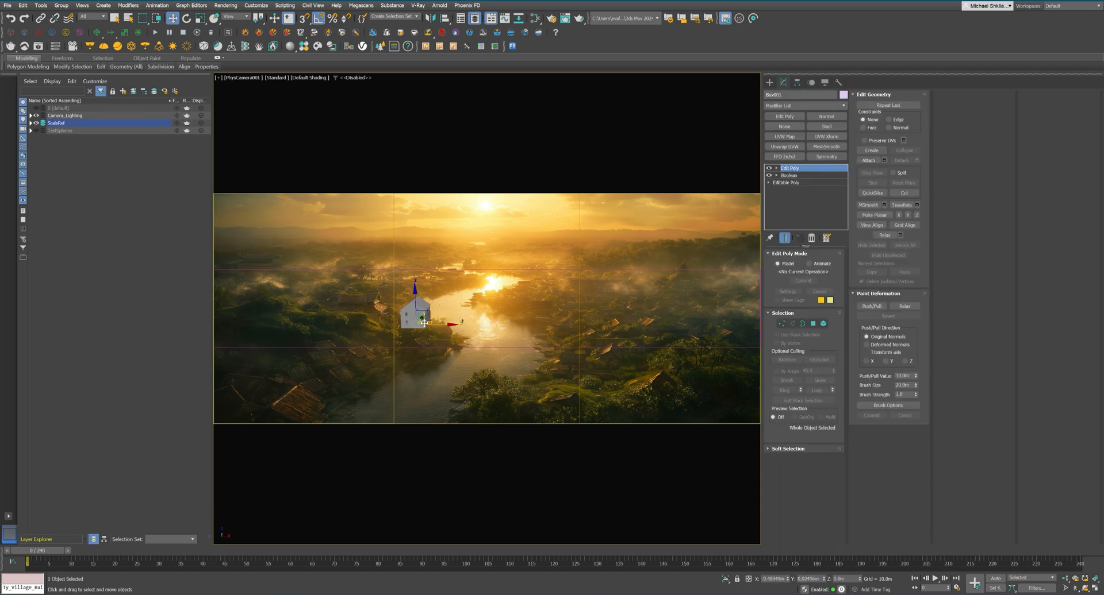
left_click_drag(422, 324, 601, 359)
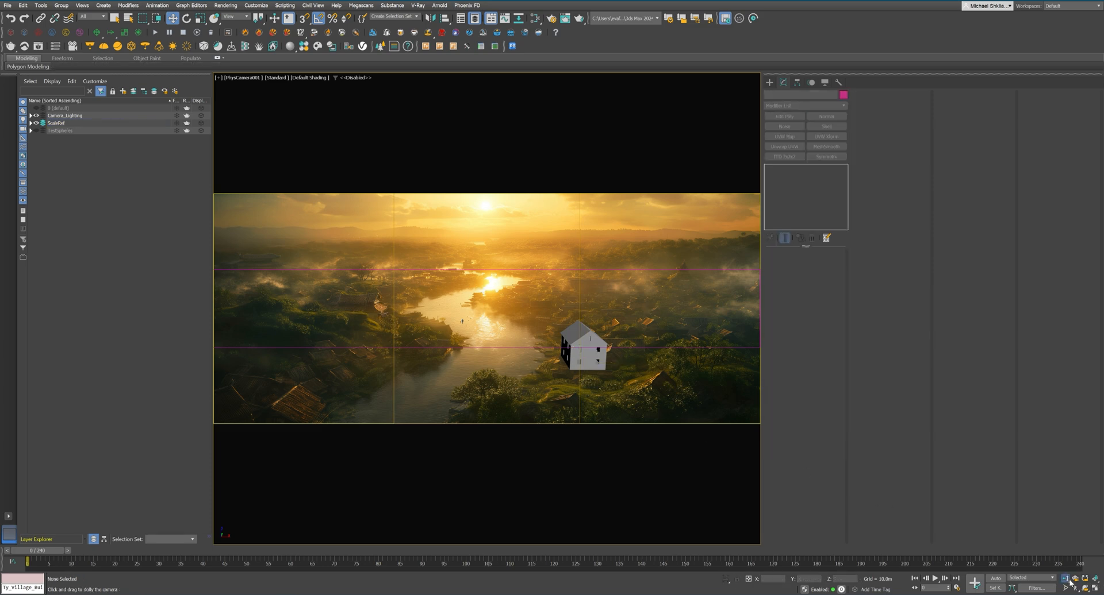
left_click_drag(584, 345, 545, 335)
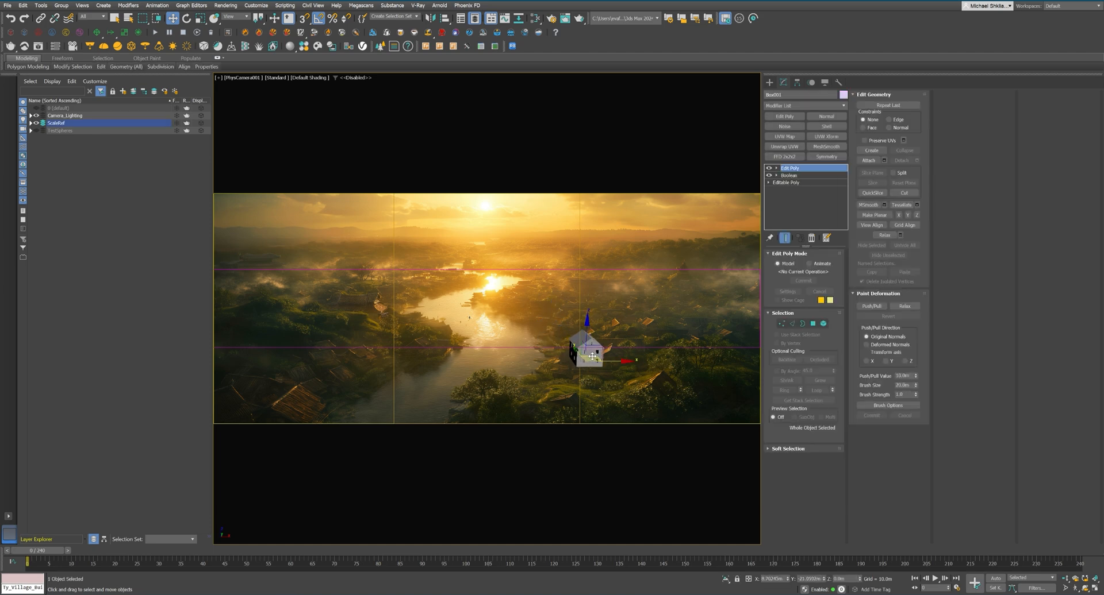
left_click_drag(595, 355, 588, 350)
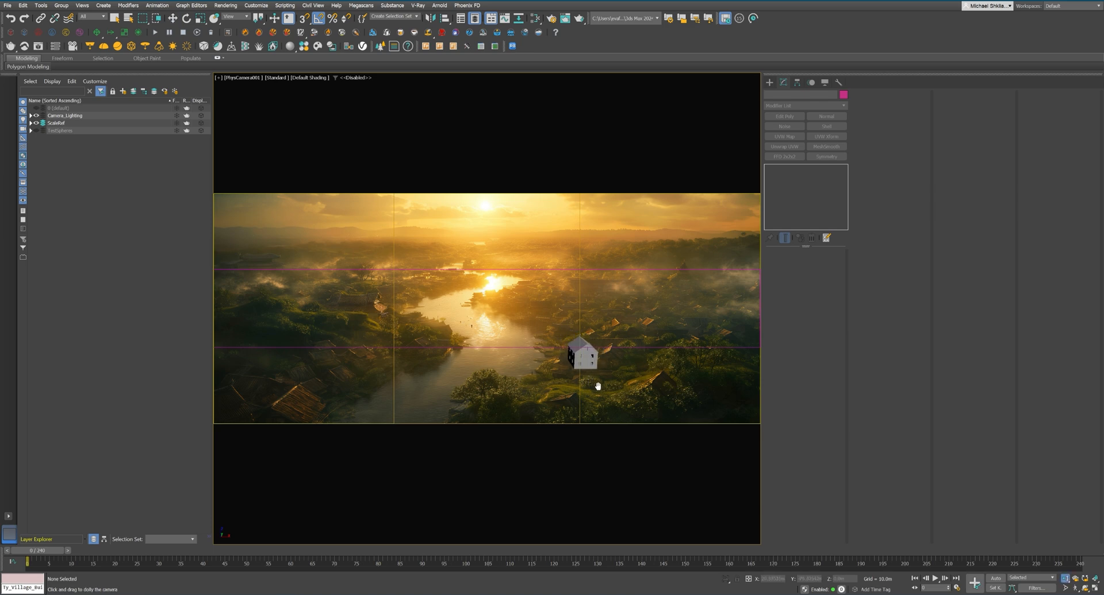
mouse_move(553, 341)
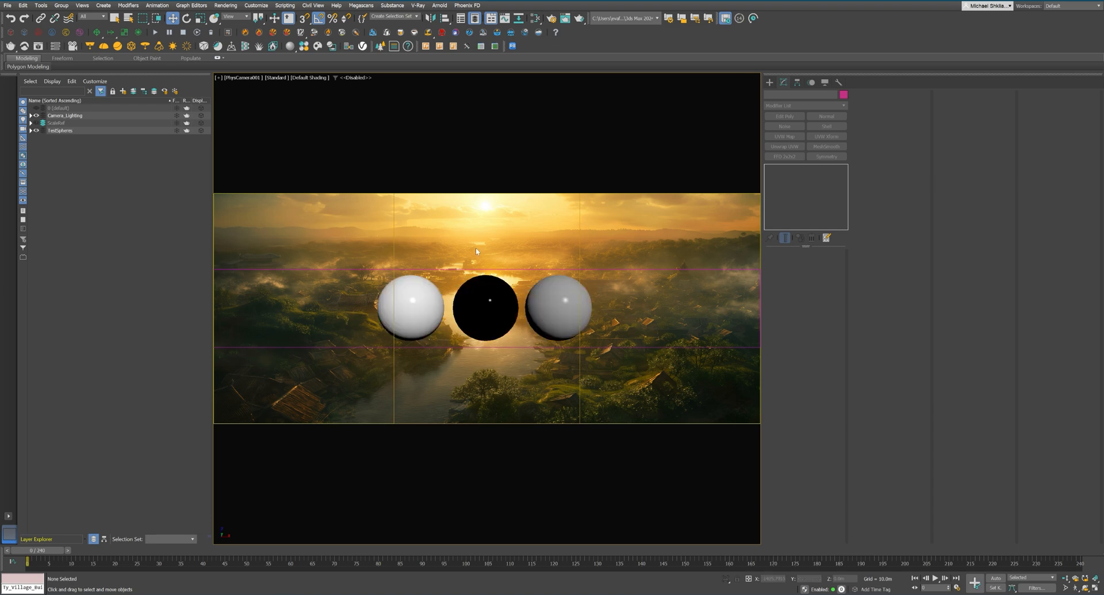
Render the test spheres from the camera with the village concept image as render background
left_click(31, 115)
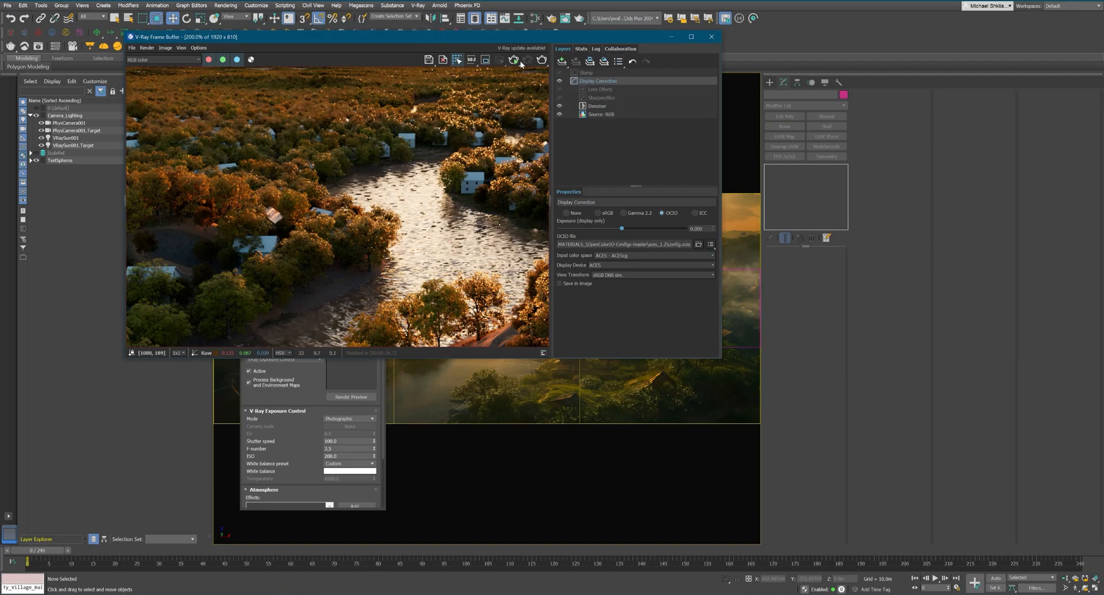
left_click(527, 60)
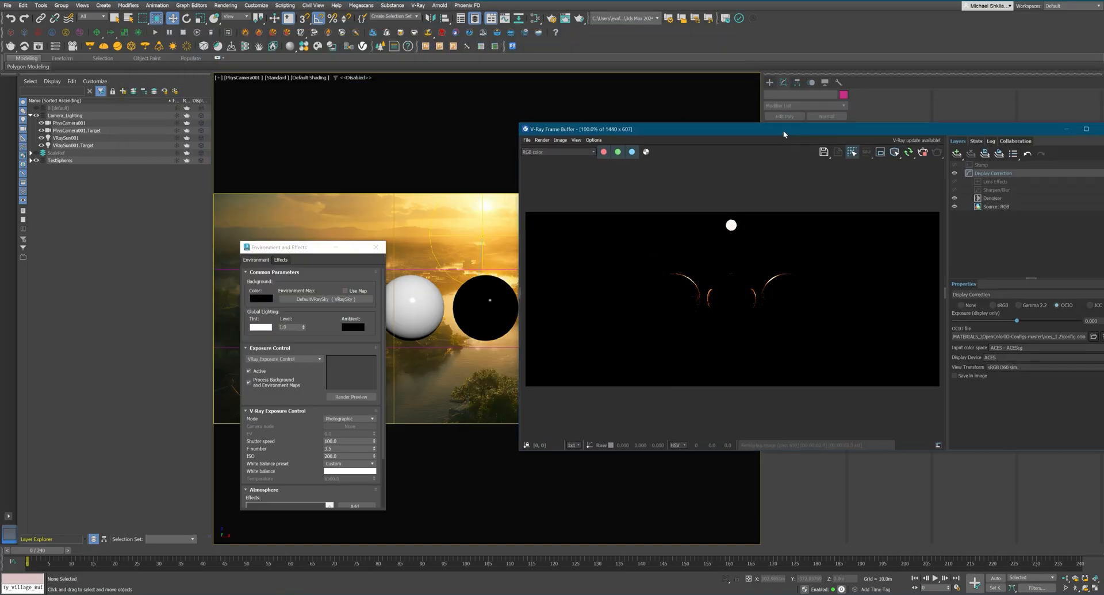
left_click(956, 152)
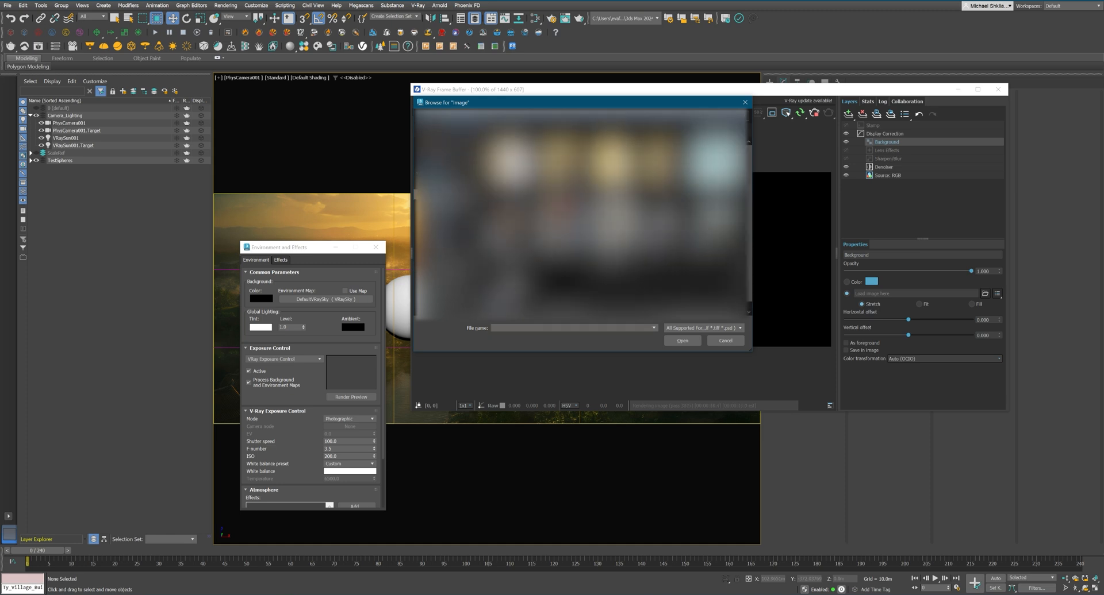
left_click(681, 341)
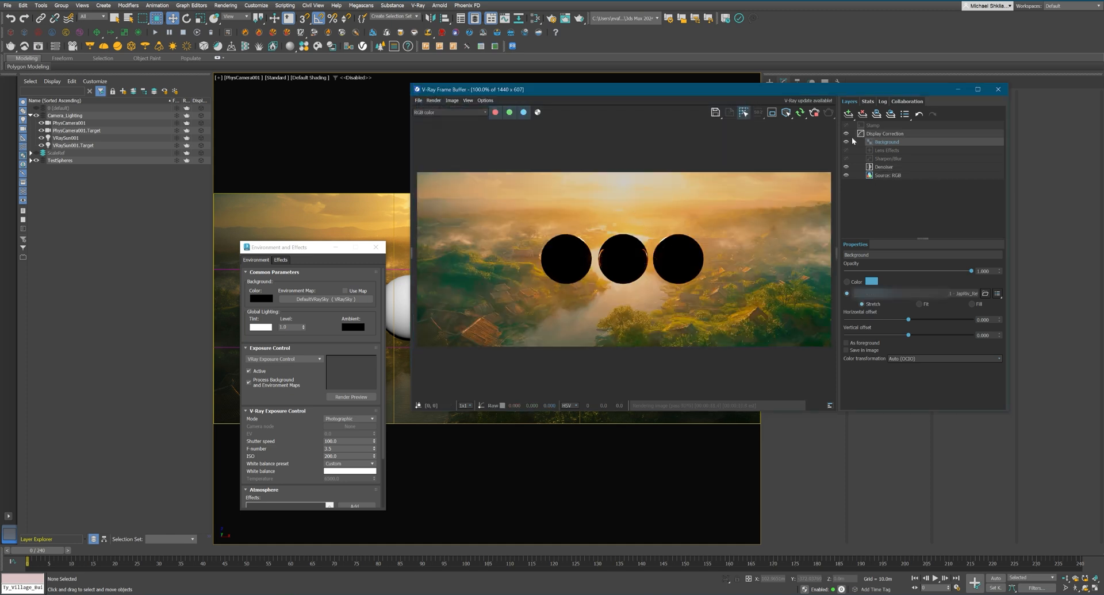
mouse_move(629, 188)
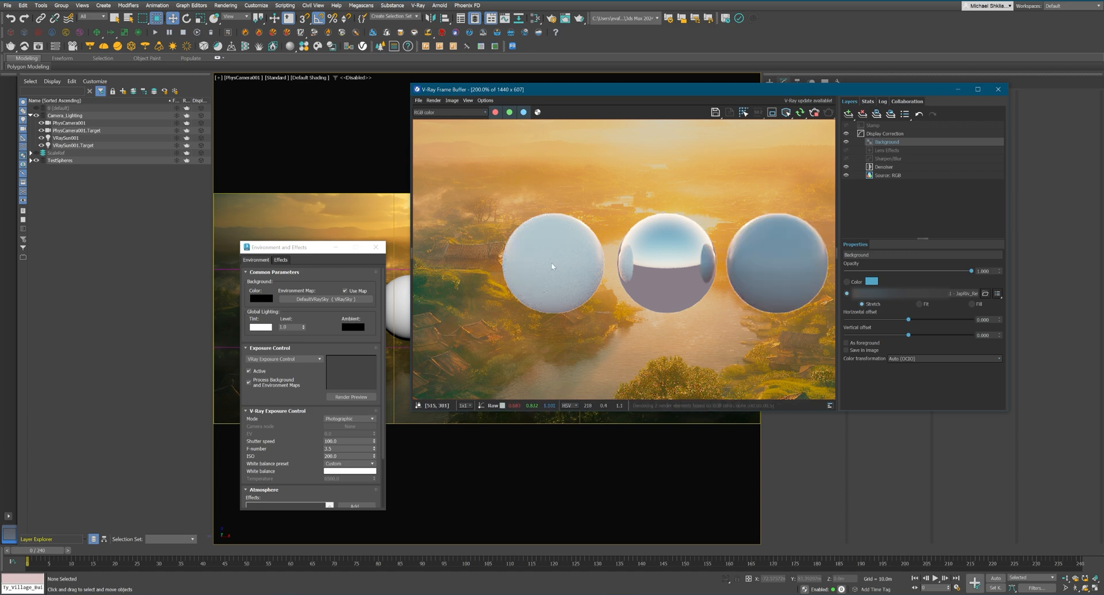
mouse_move(552, 228)
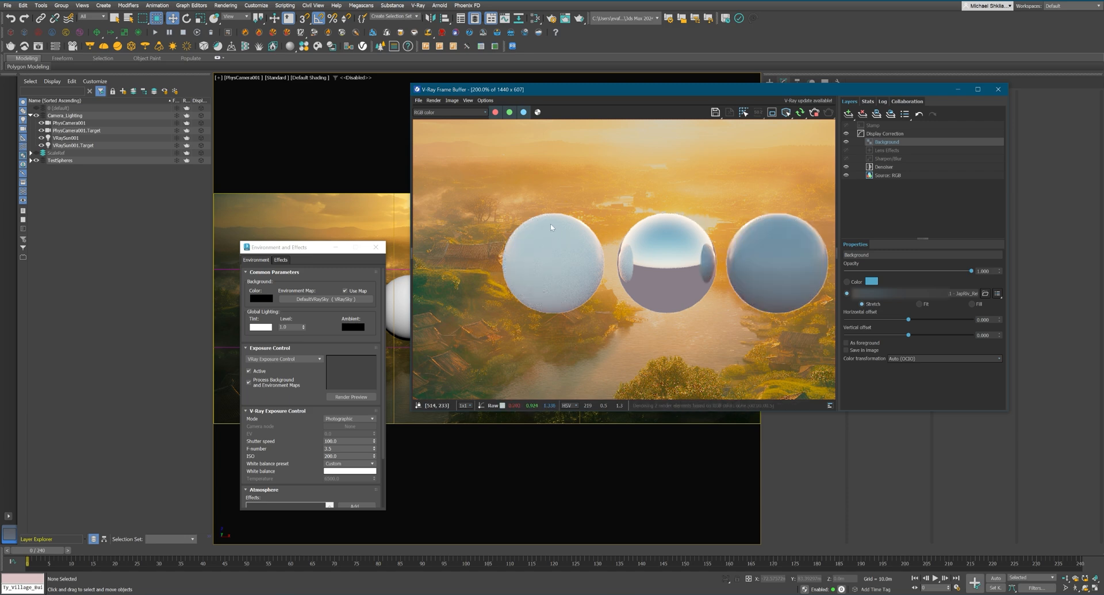
mouse_move(673, 241)
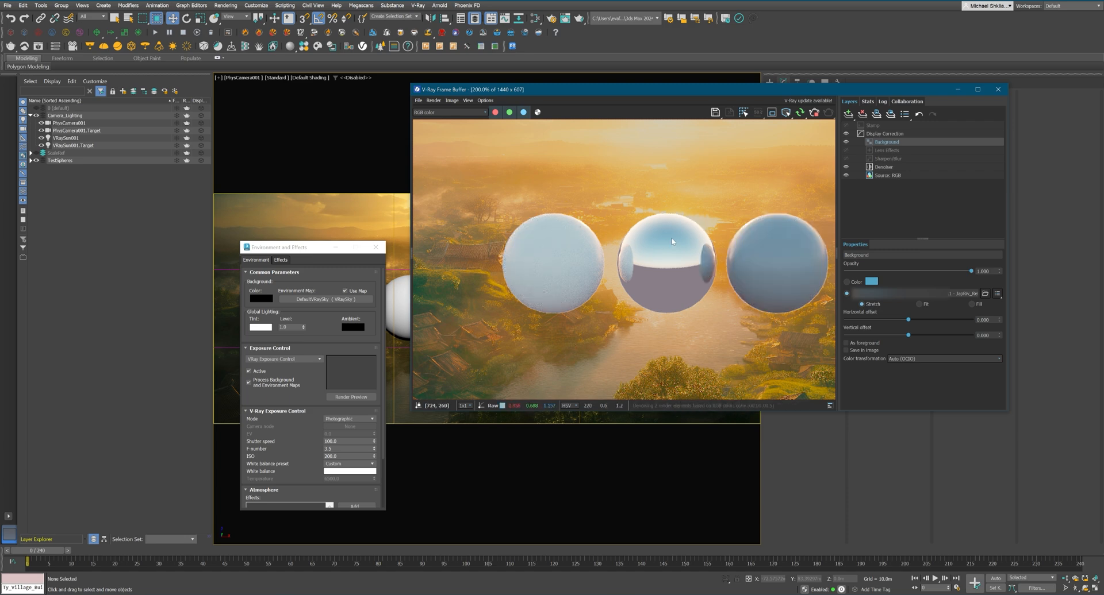
mouse_move(800, 250)
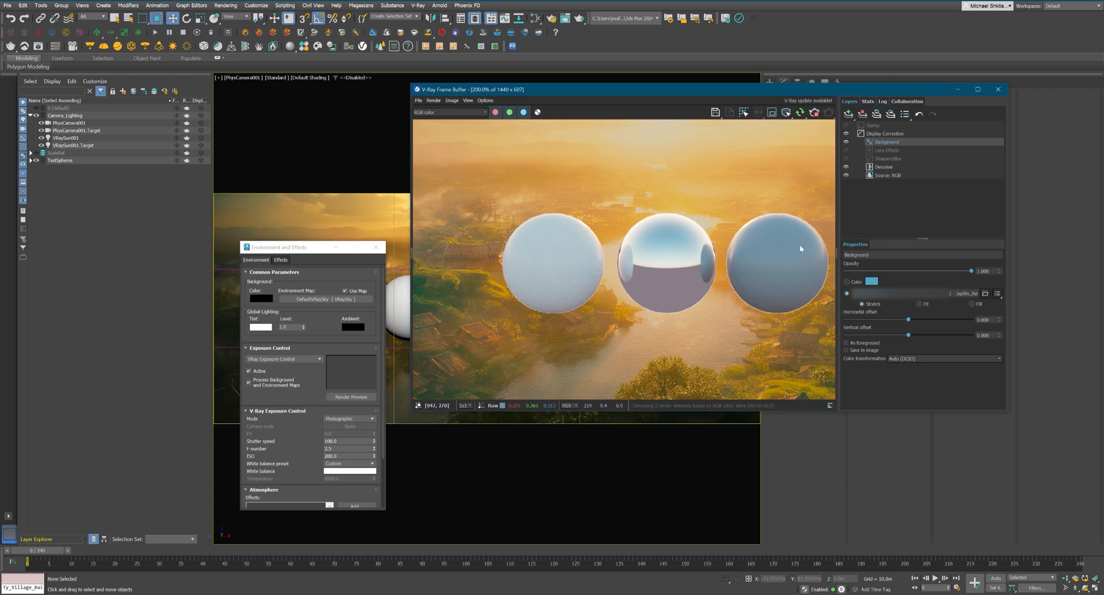
mouse_move(780, 241)
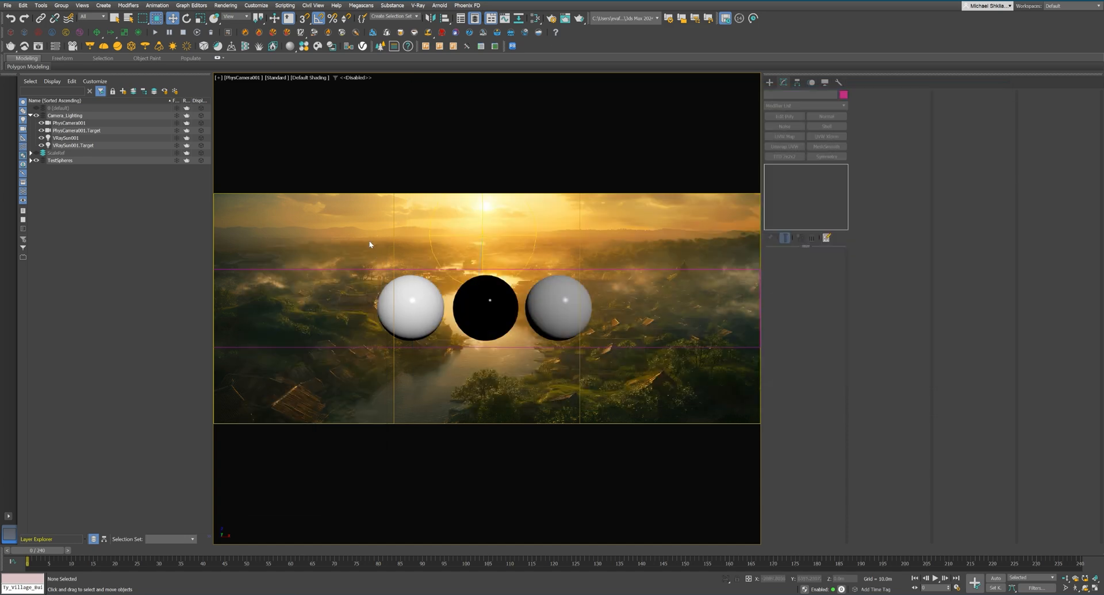
Review the Common output, V-Ray settings and the denoiser render element in Render Setup
left_click(226, 5)
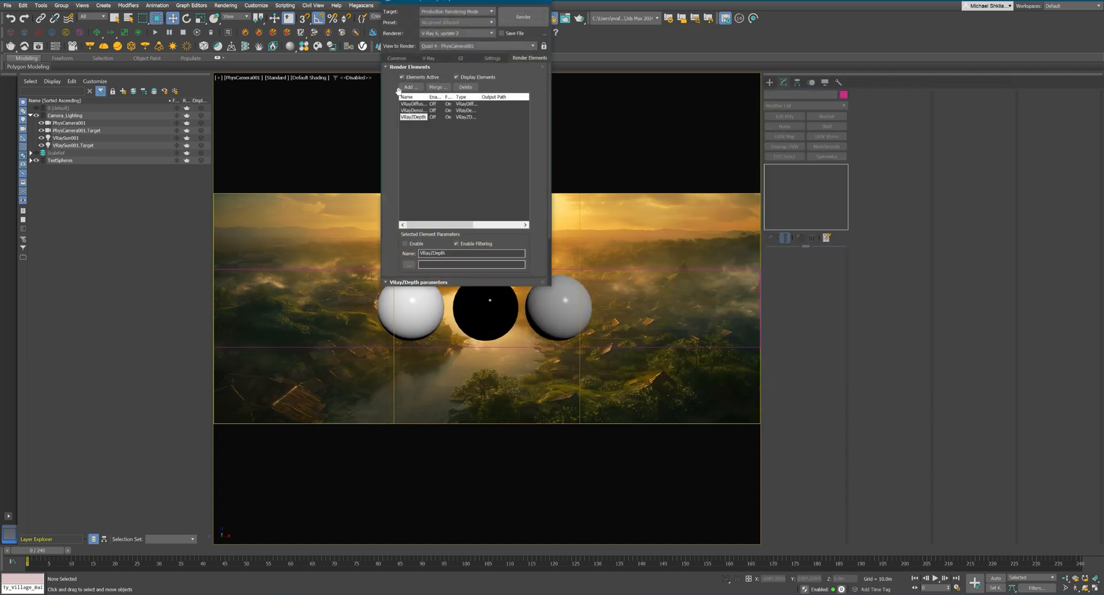
left_click(395, 58)
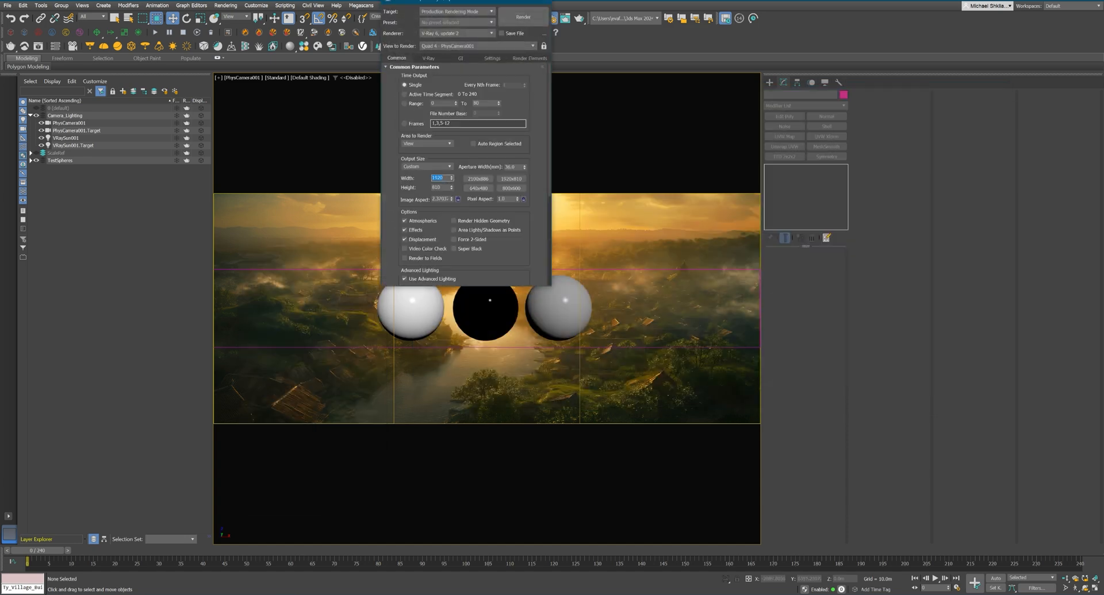
left_click(428, 58)
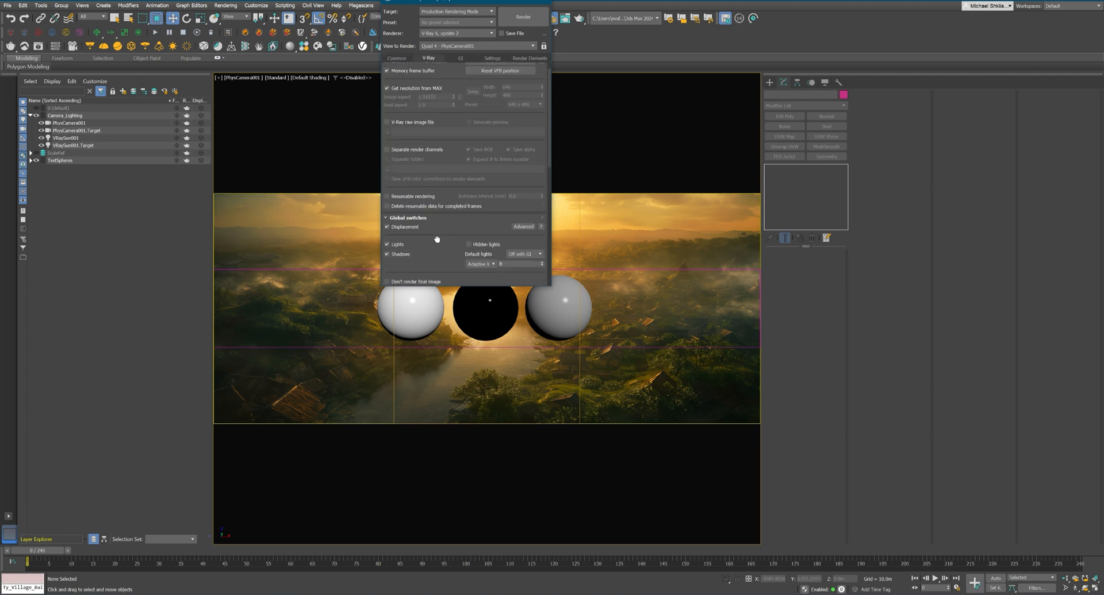
scroll("down", 3)
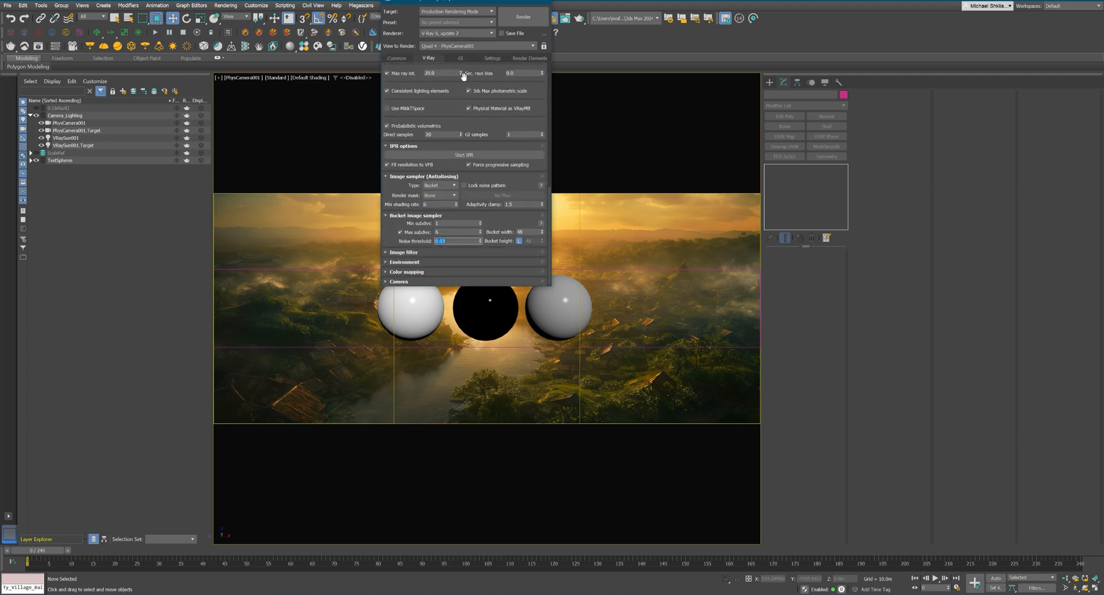
left_click(529, 58)
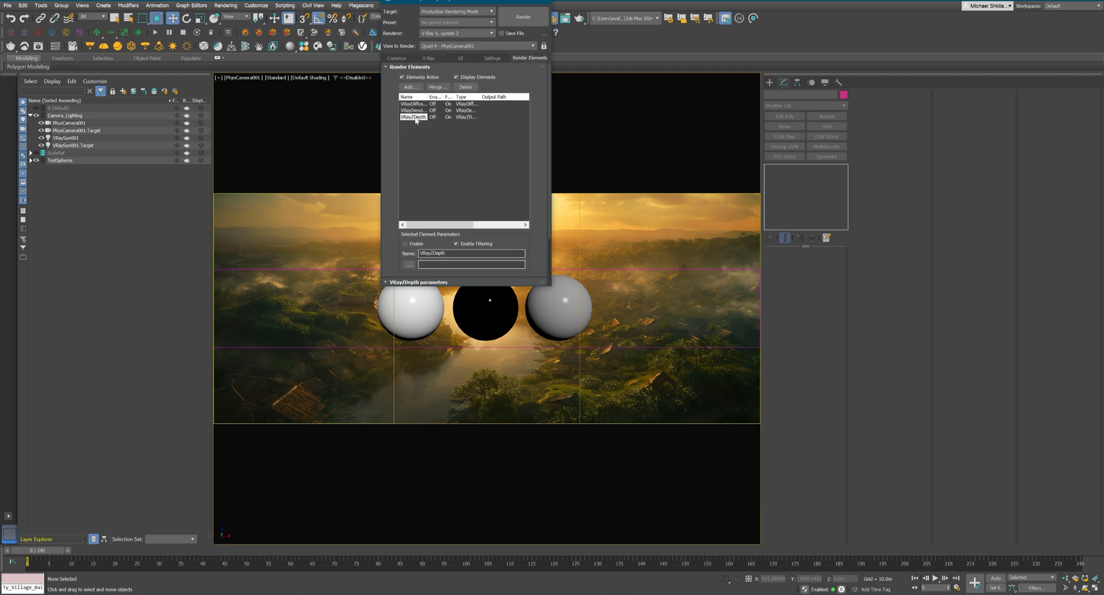
left_click(413, 111)
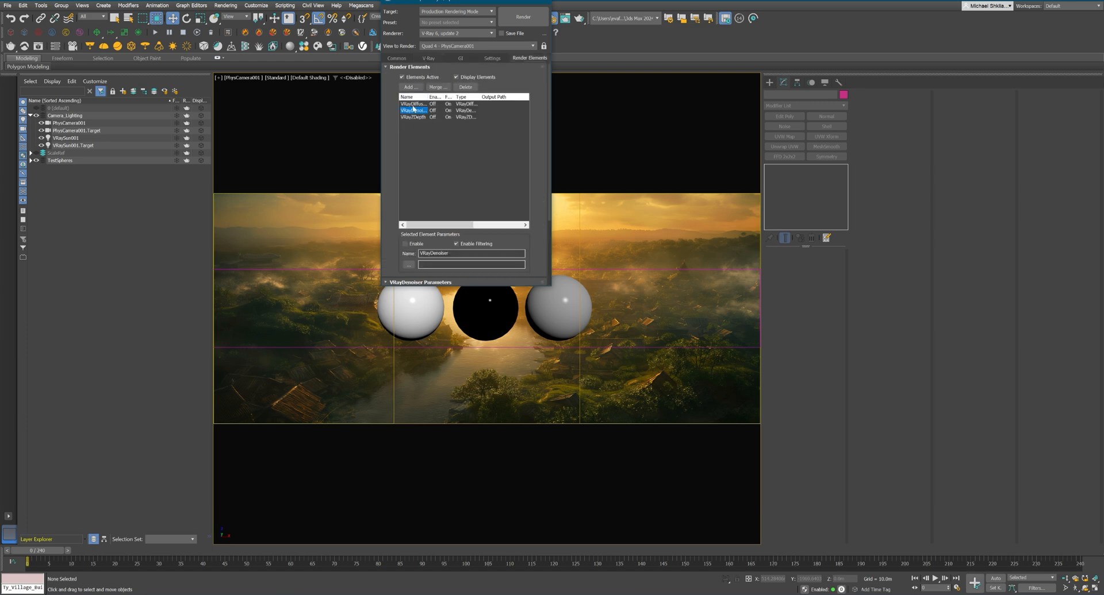
left_click(413, 104)
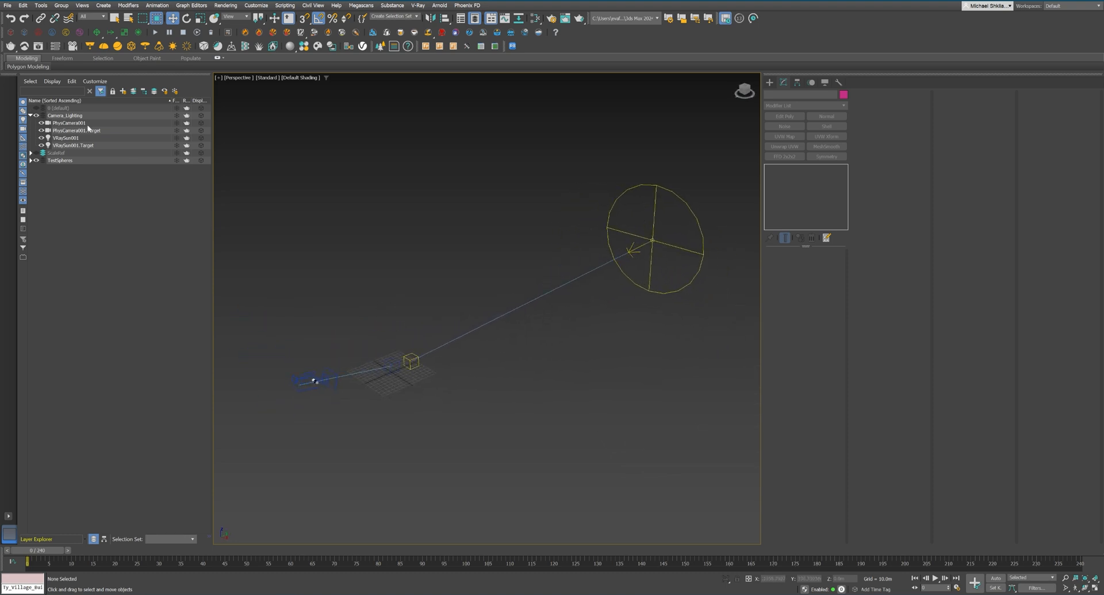
Return to the camera view and create a new parent layer named SCENE
left_click(31, 115)
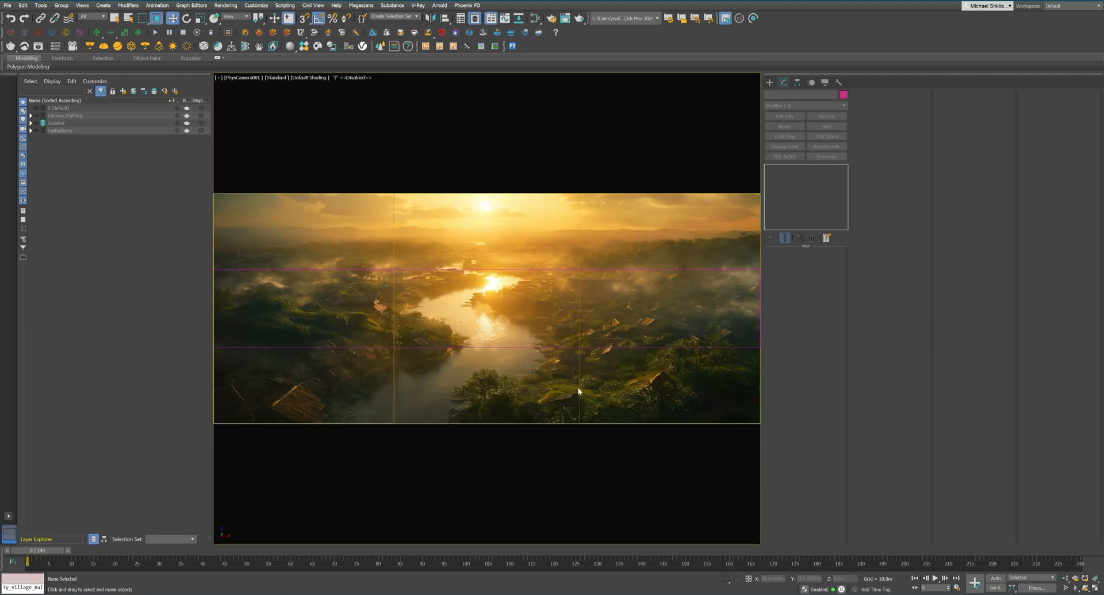
mouse_move(123, 92)
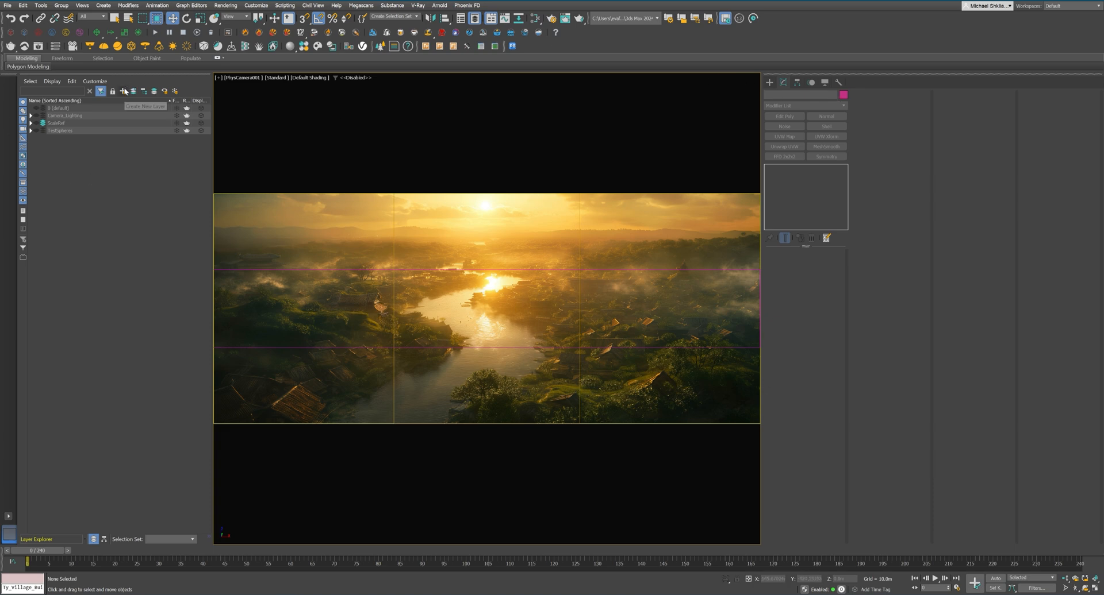
left_click(123, 90)
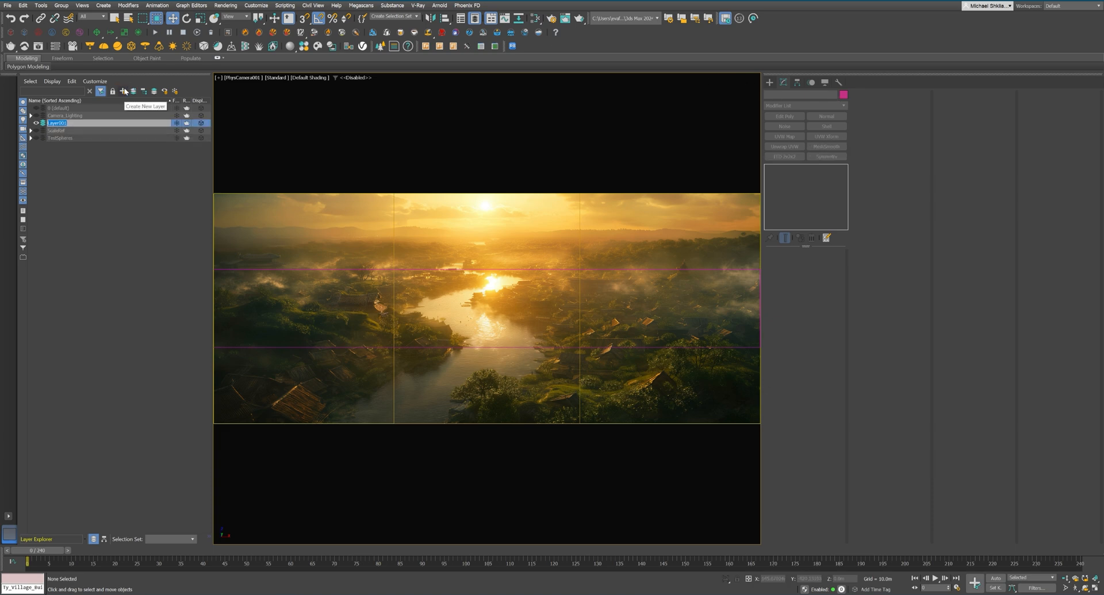
type("SCENE_Attributes")
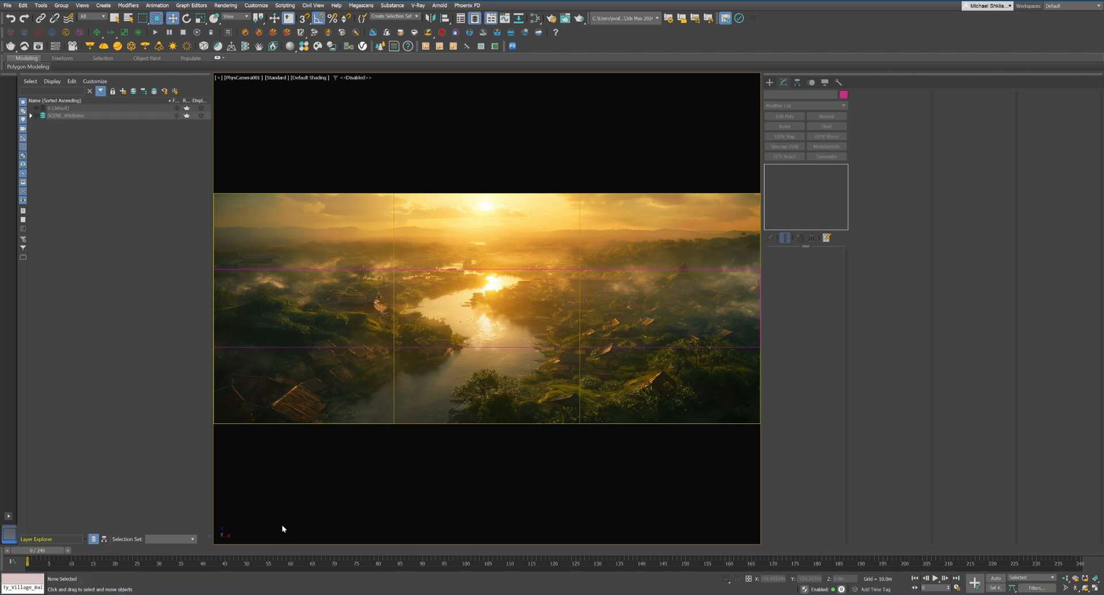
mouse_move(377, 434)
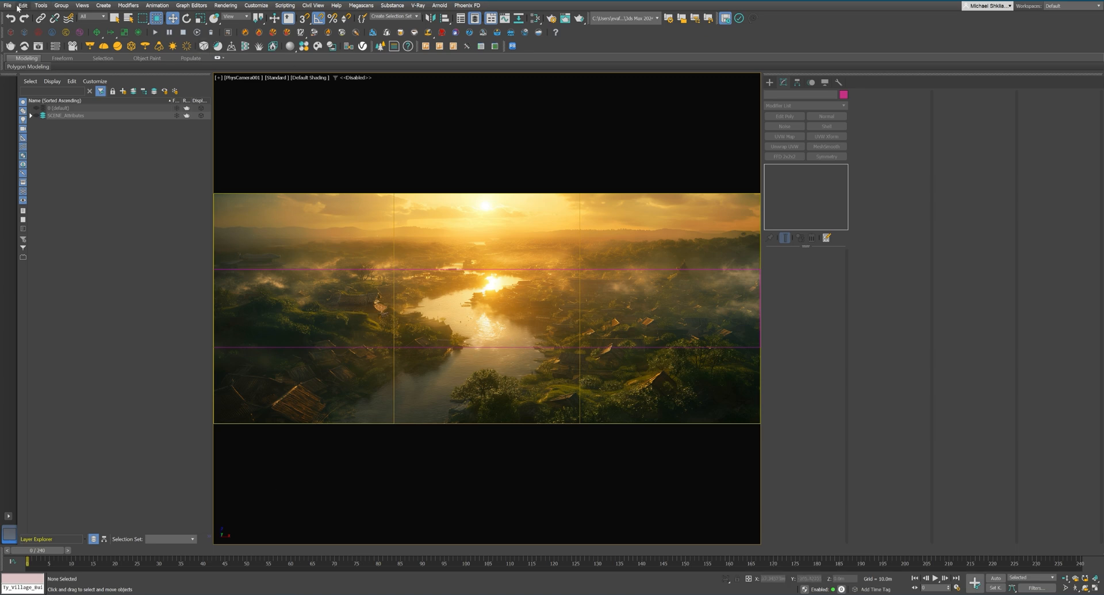
Save the base scene via Save As as a .max file in the project's Max folder
left_click(7, 6)
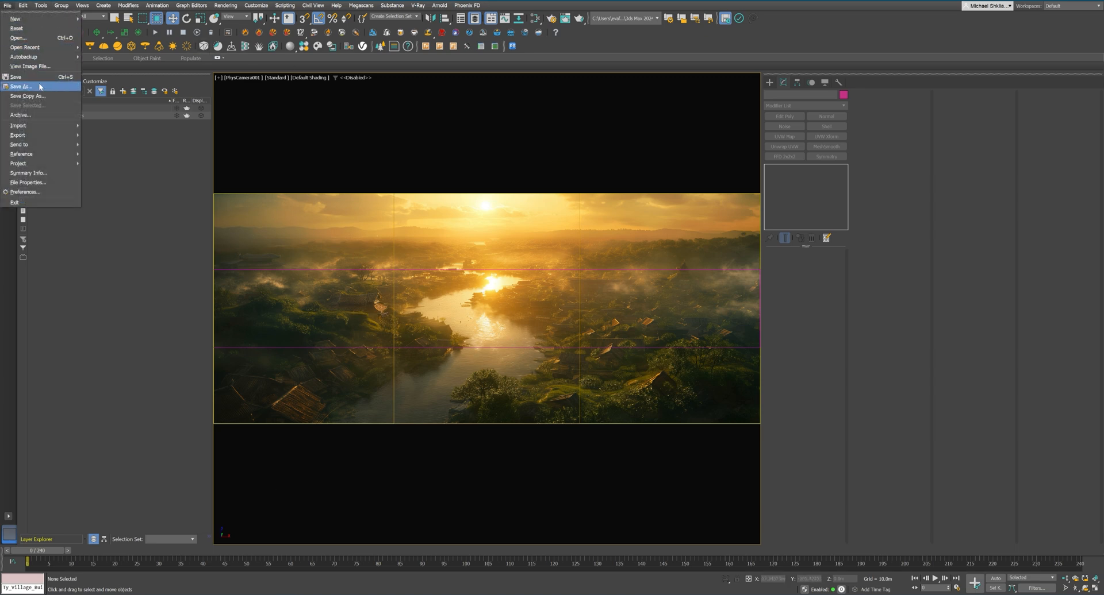
left_click(20, 86)
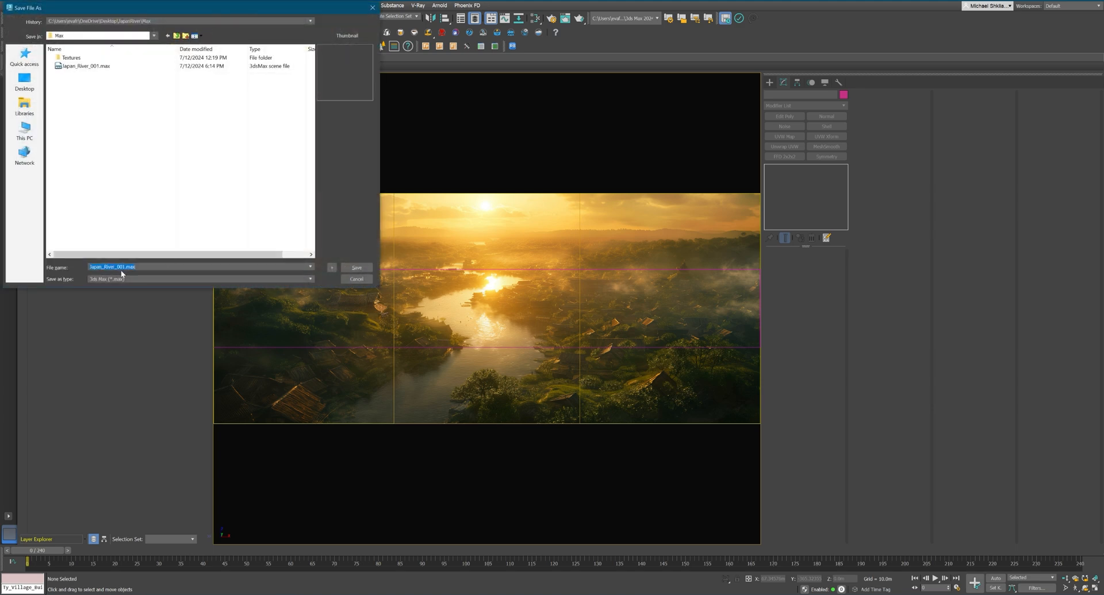
left_click(357, 268)
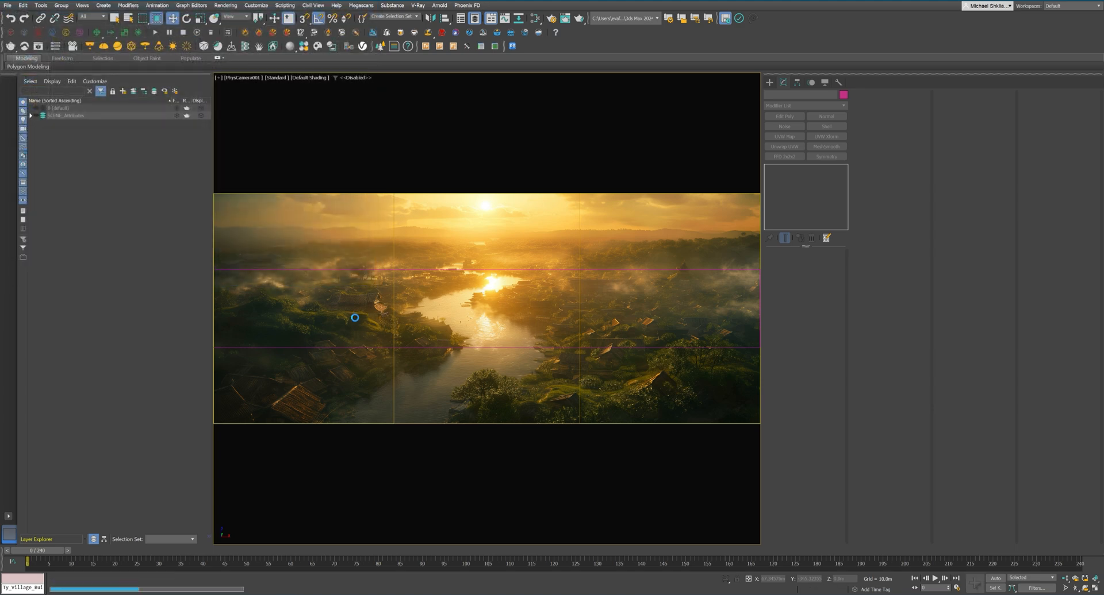